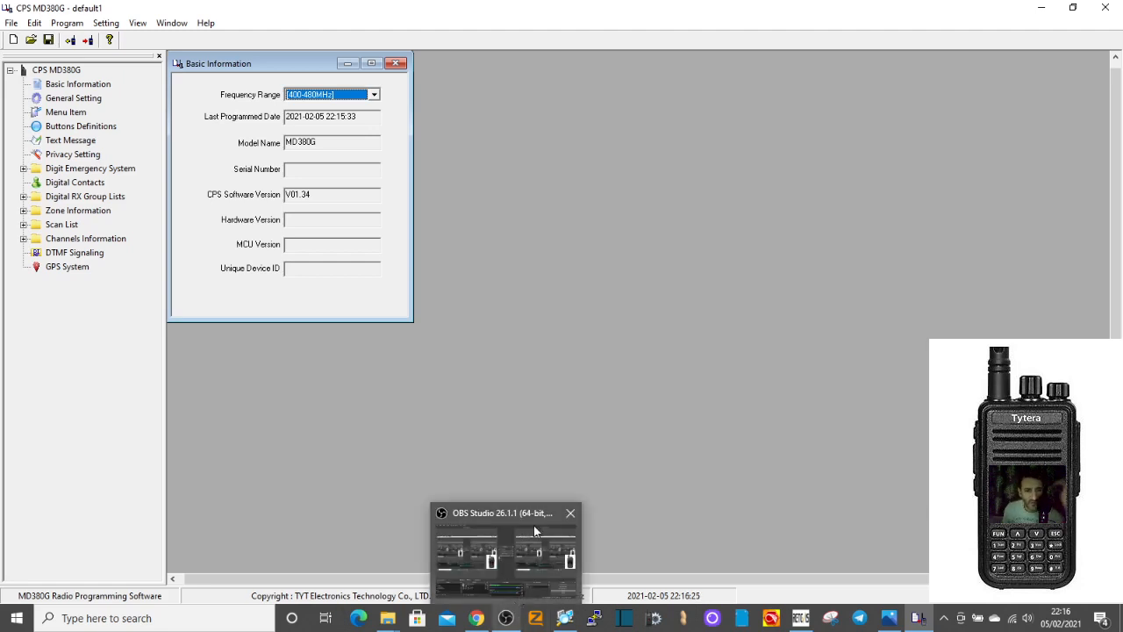
{"action": "mouse_move", "coordinate": [909, 291]}
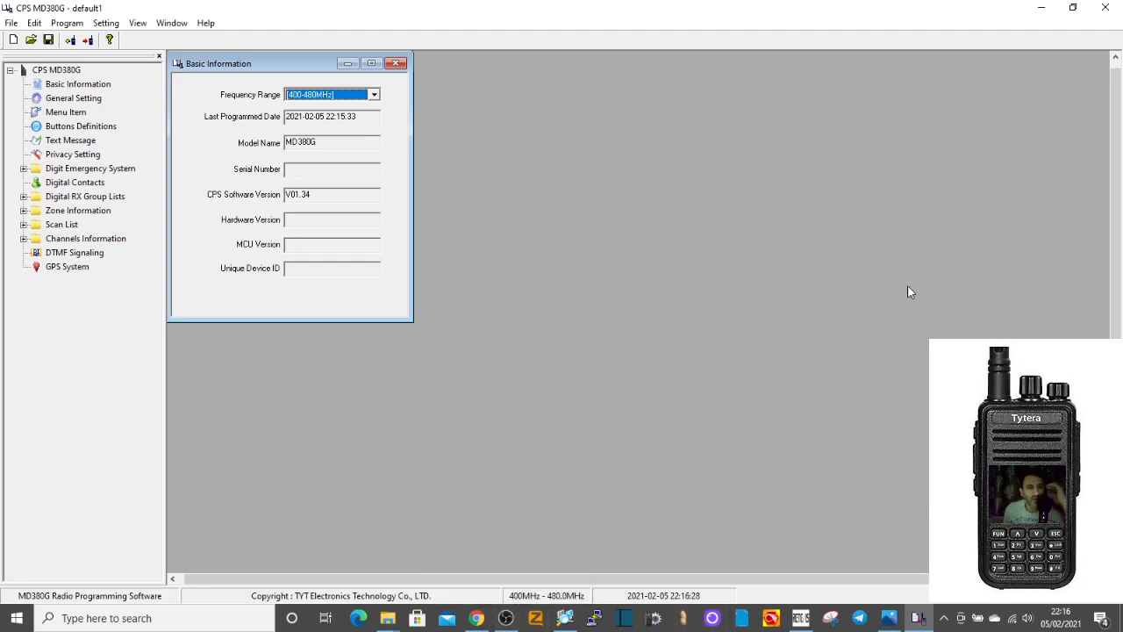
{"action": "mouse_move", "coordinate": [666, 144]}
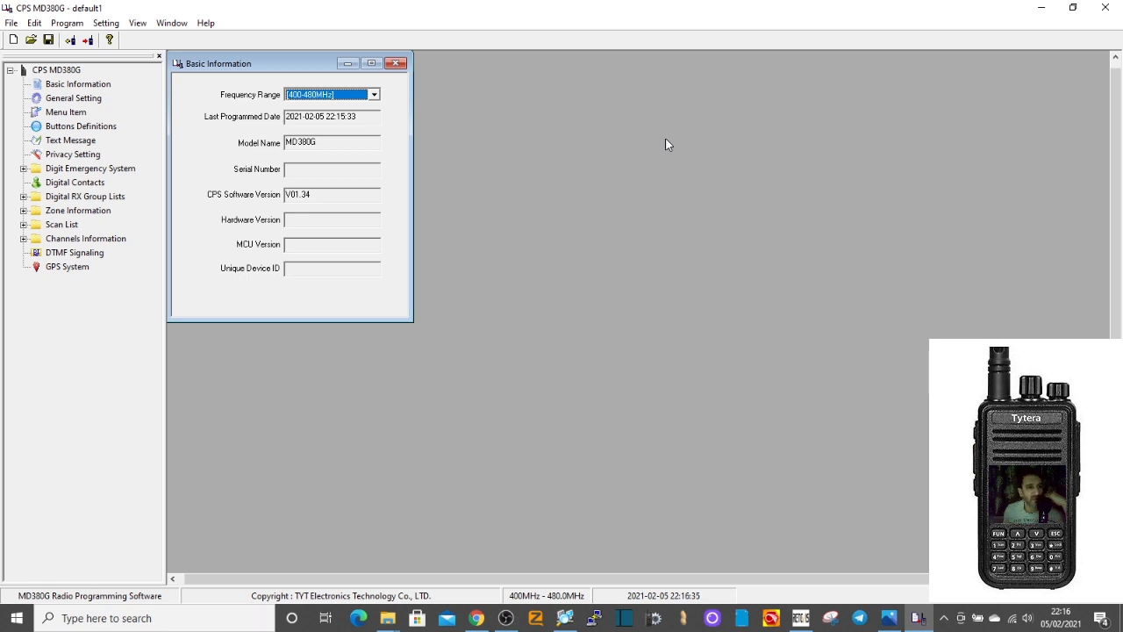
{"action": "mouse_move", "coordinate": [551, 127]}
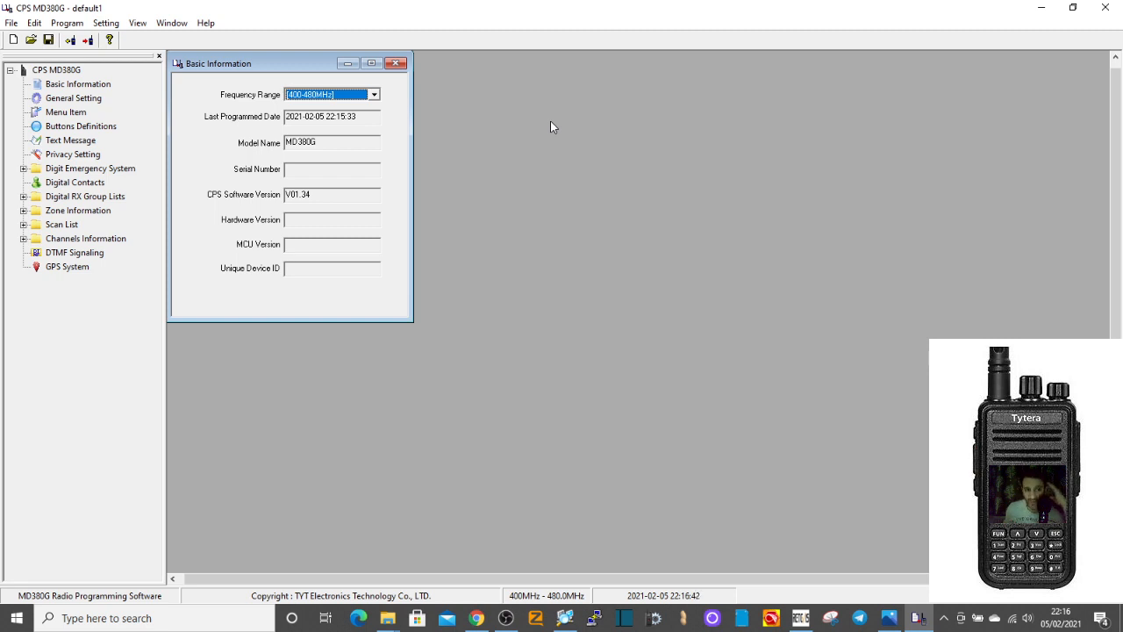
{"action": "mouse_move", "coordinate": [582, 179]}
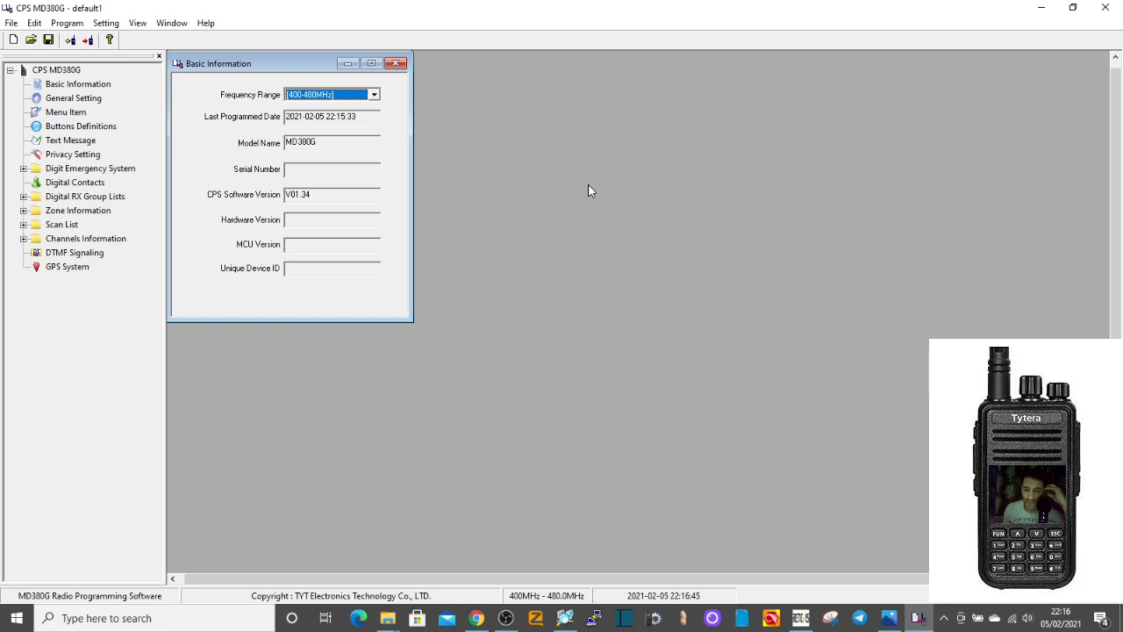
{"action": "mouse_move", "coordinate": [550, 165]}
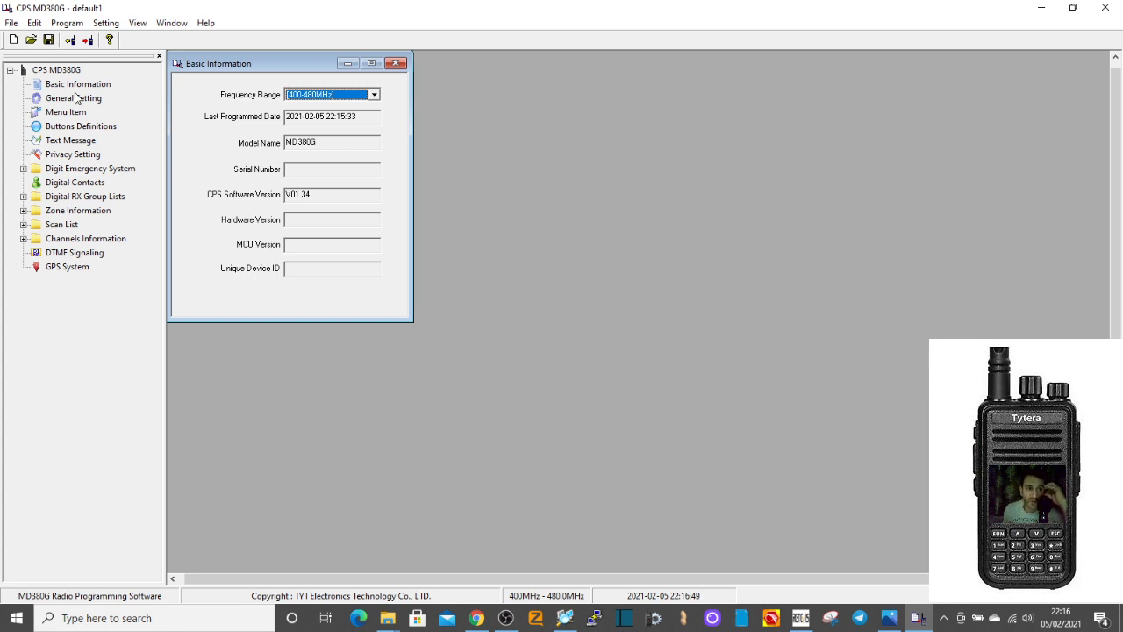
- Set the Radio Name to M0FXB in General Setting
{"action": "left_click", "coordinate": [73, 98]}
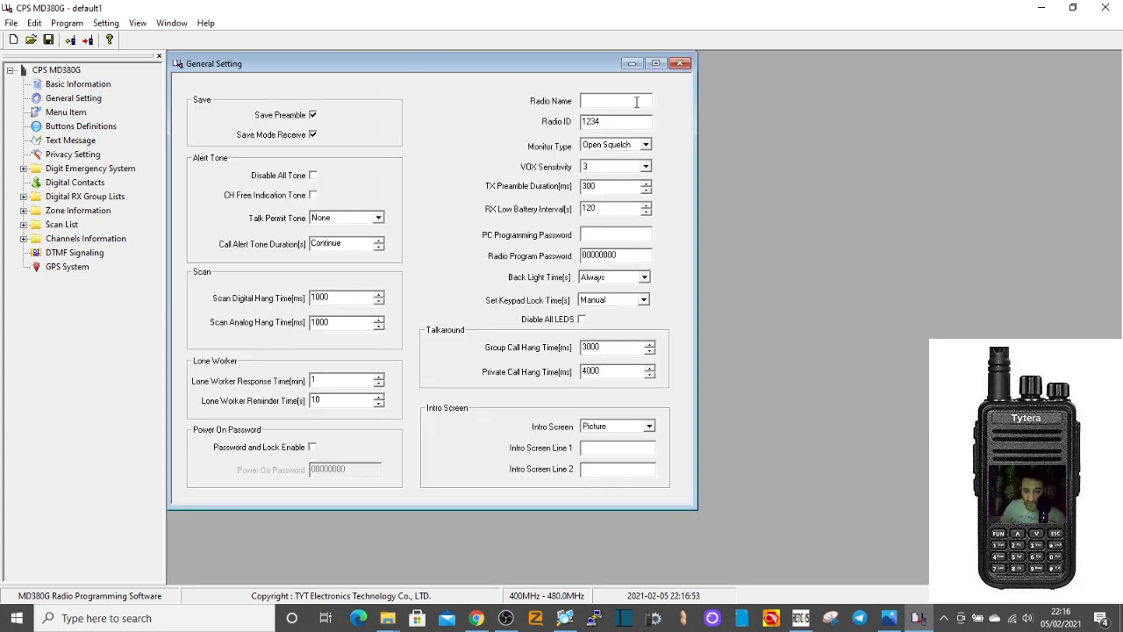
{"action": "type", "text": "M0FX"}
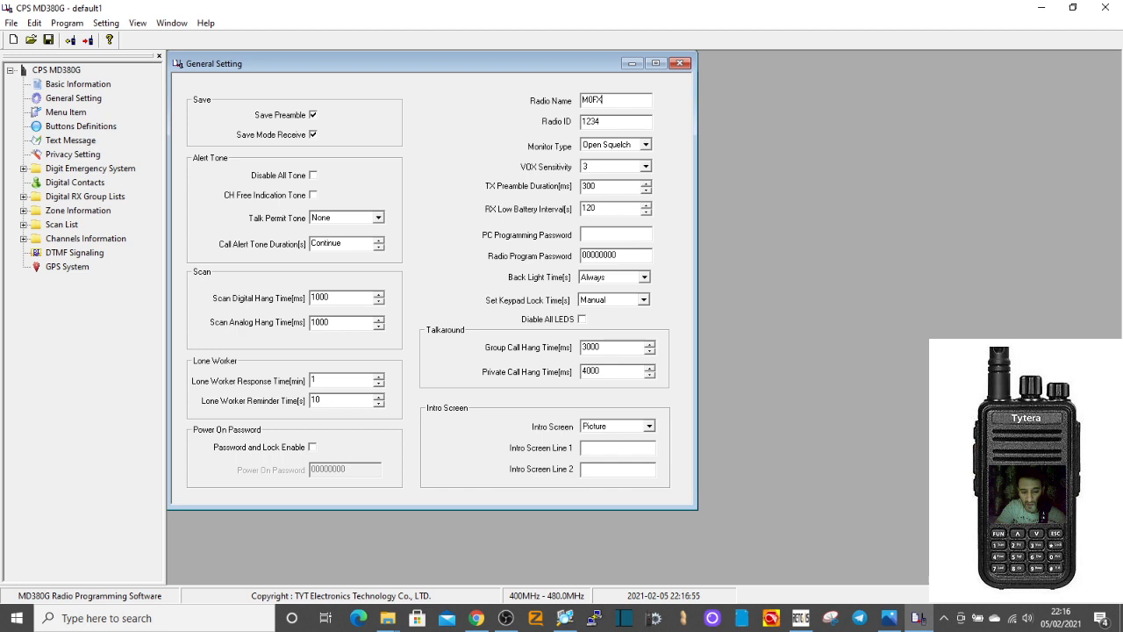
{"action": "type", "text": "B"}
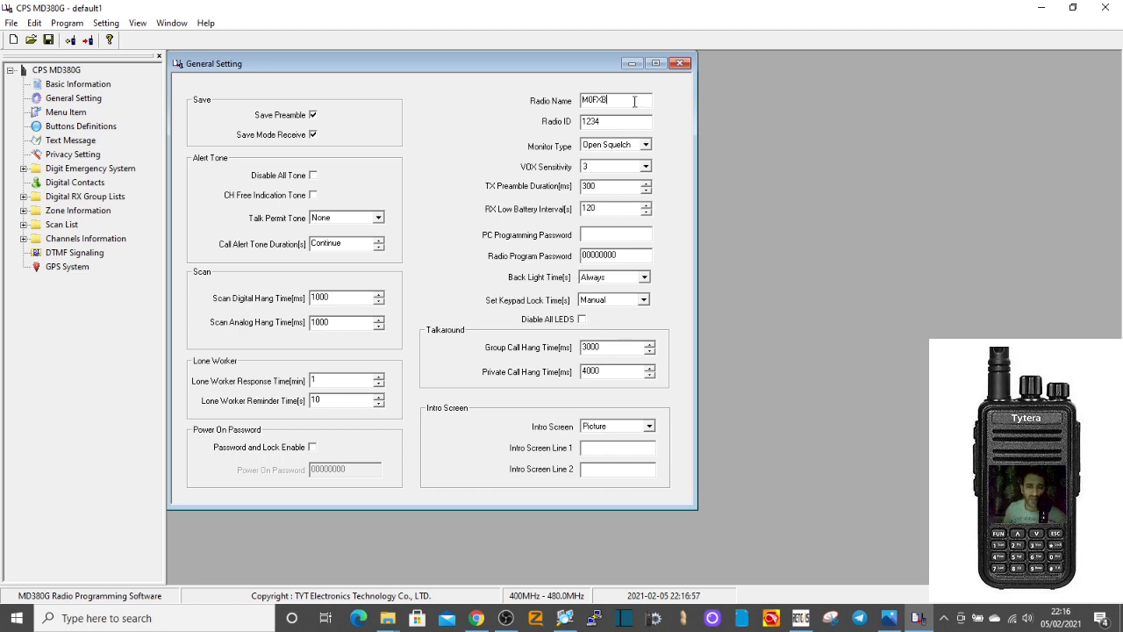
{"action": "mouse_move", "coordinate": [119, 224]}
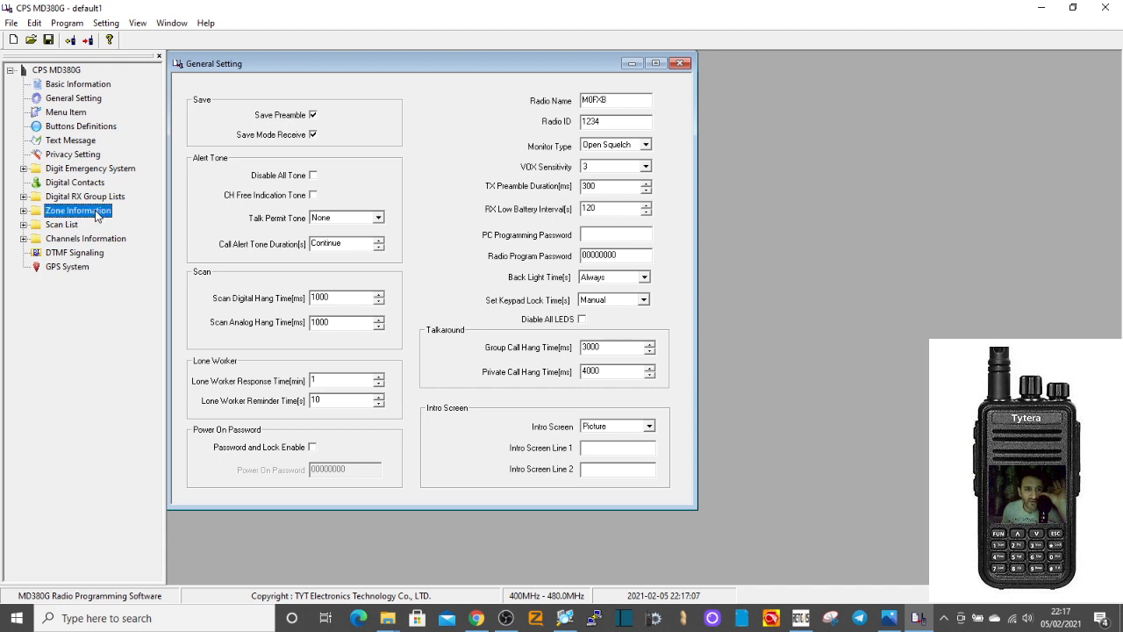
- Rename Zone1 to FM REPEATRS and add a second zone
{"action": "left_click", "coordinate": [23, 210]}
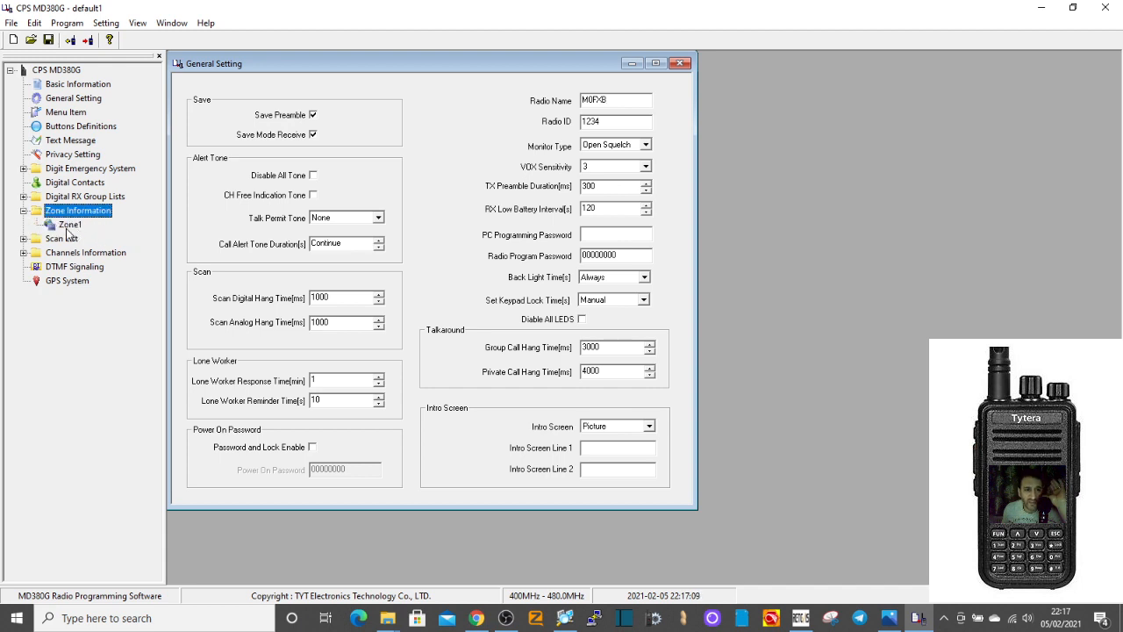
{"action": "double_click", "coordinate": [69, 224]}
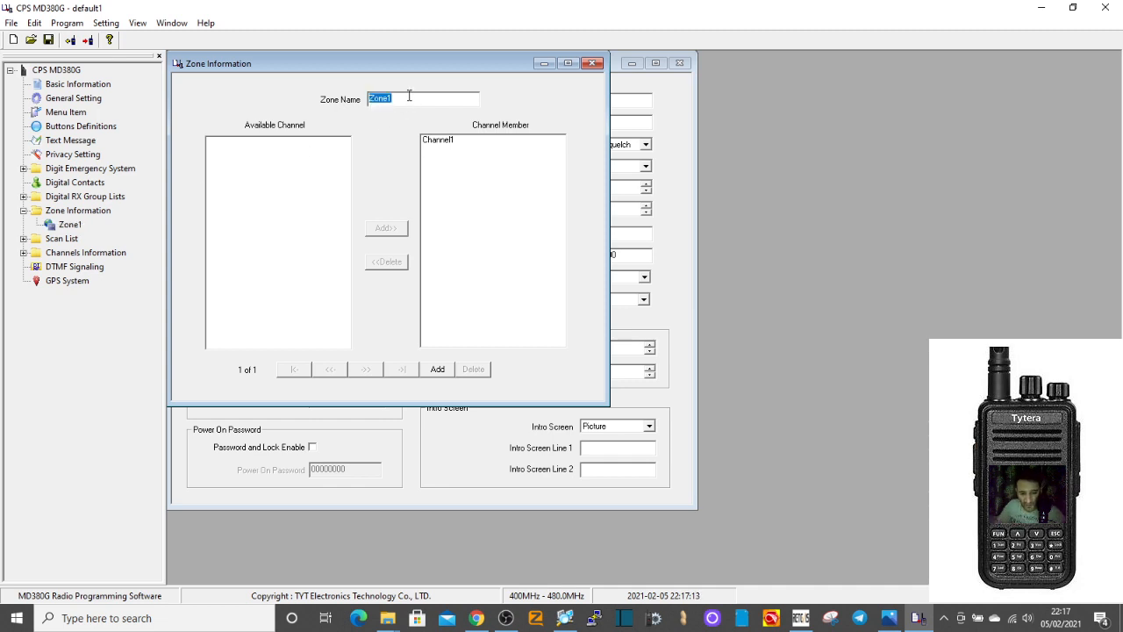
{"action": "type", "text": "FM RE"}
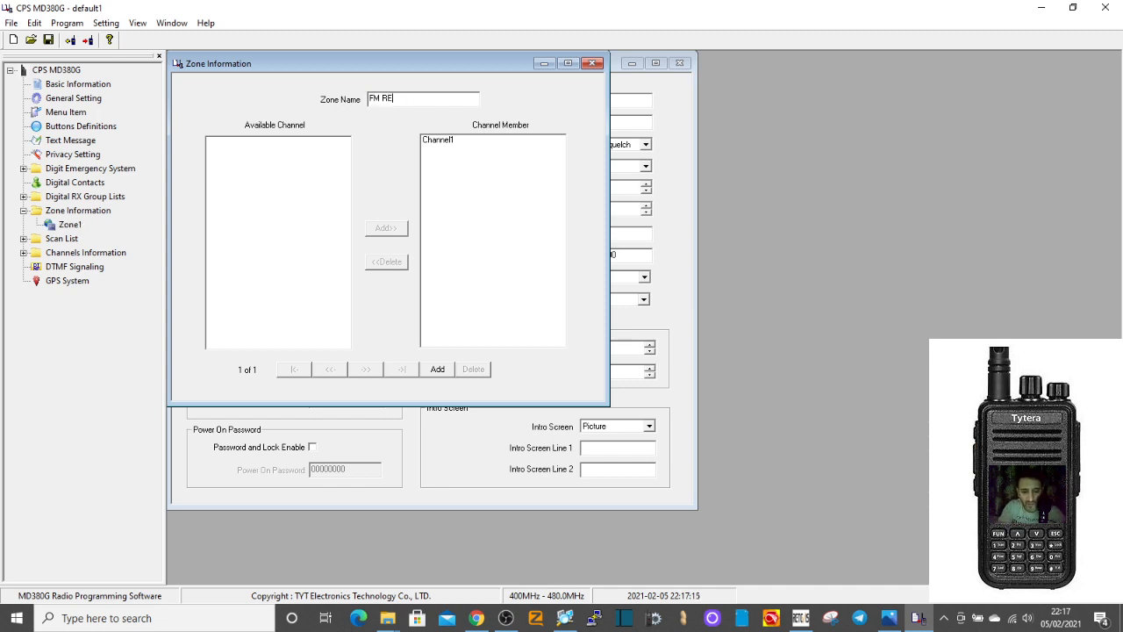
{"action": "type", "text": "PEATRS"}
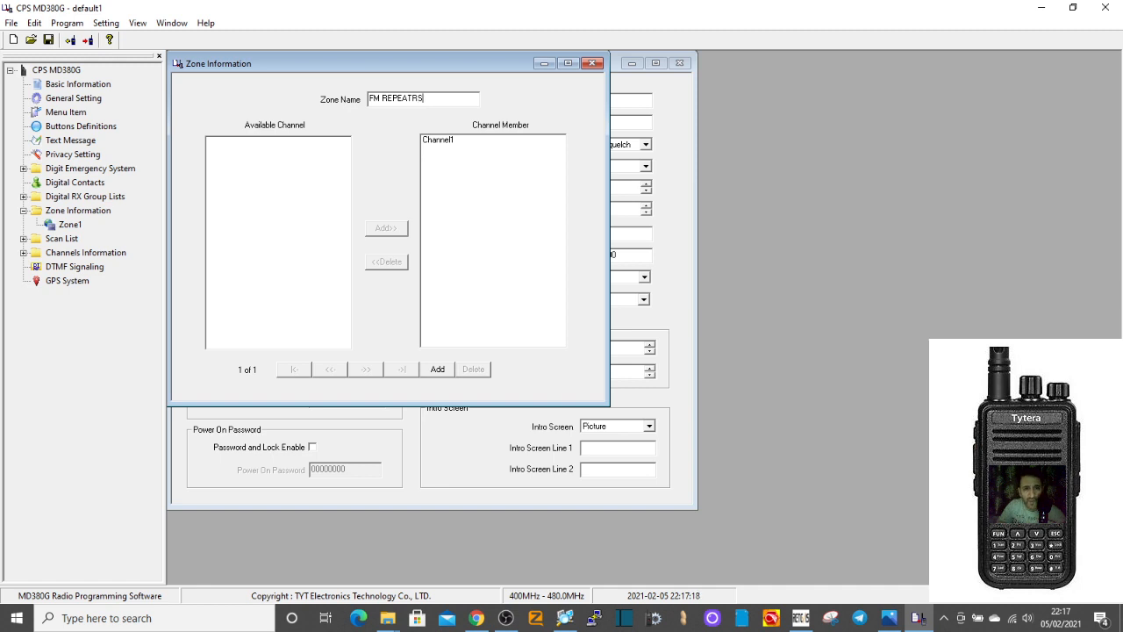
{"action": "mouse_move", "coordinate": [432, 344]}
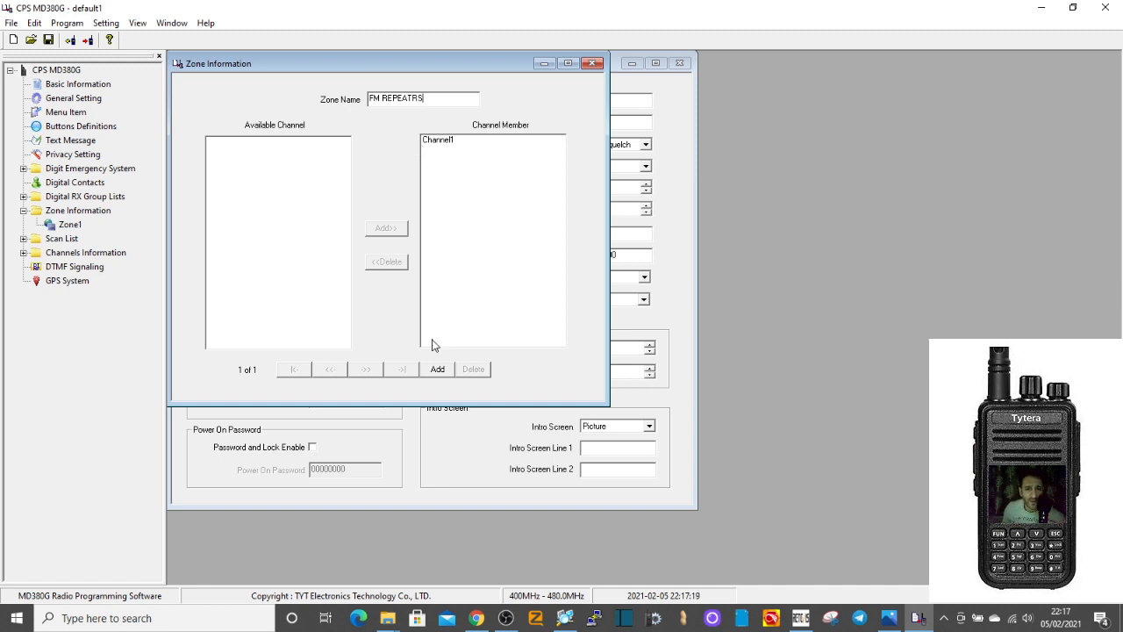
{"action": "left_click", "coordinate": [436, 369]}
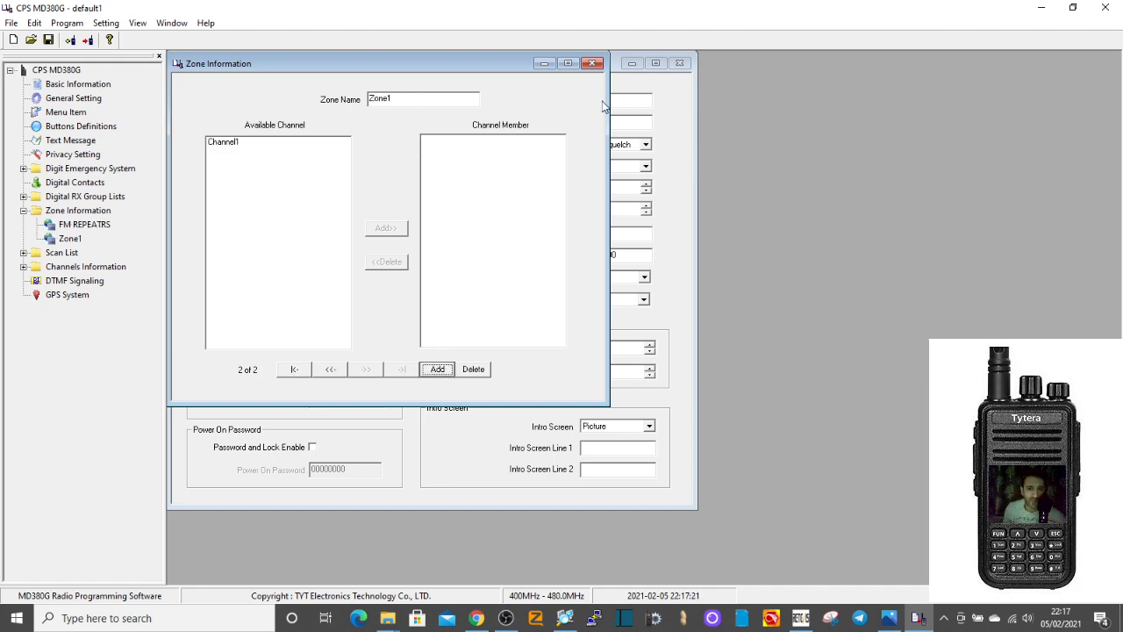
{"action": "mouse_move", "coordinate": [249, 144]}
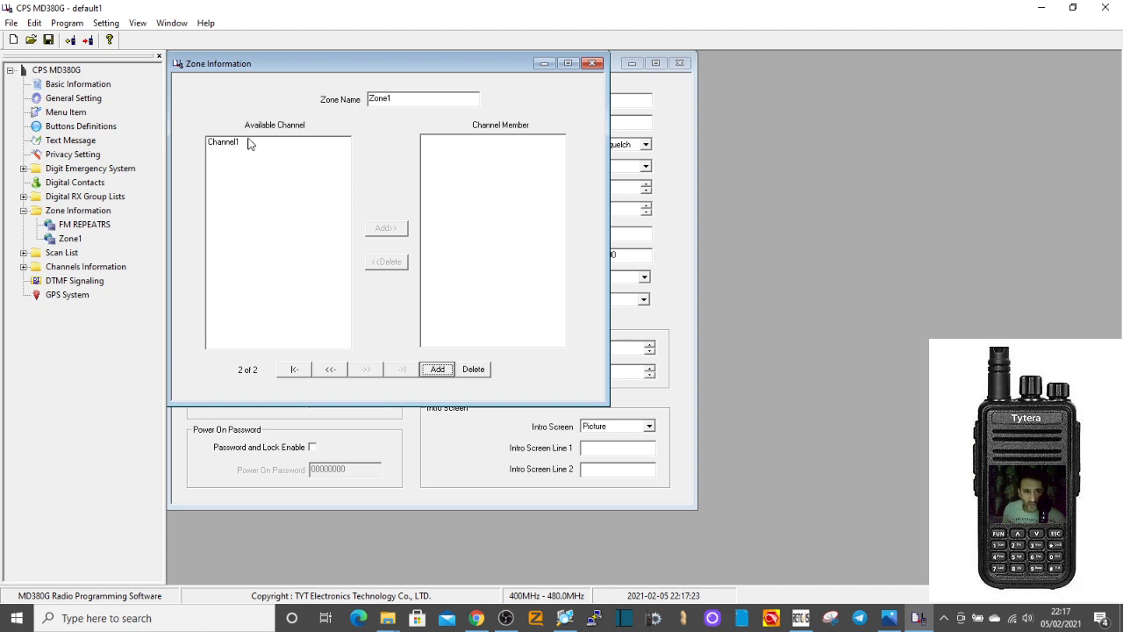
{"action": "mouse_move", "coordinate": [228, 147]}
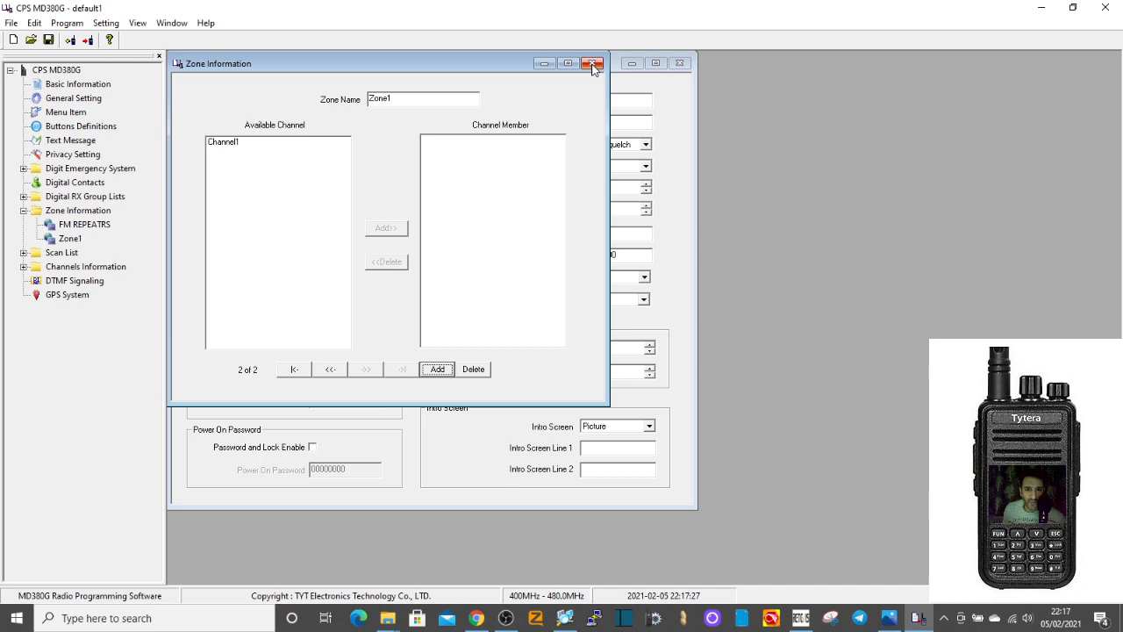
{"action": "mouse_move", "coordinate": [255, 294]}
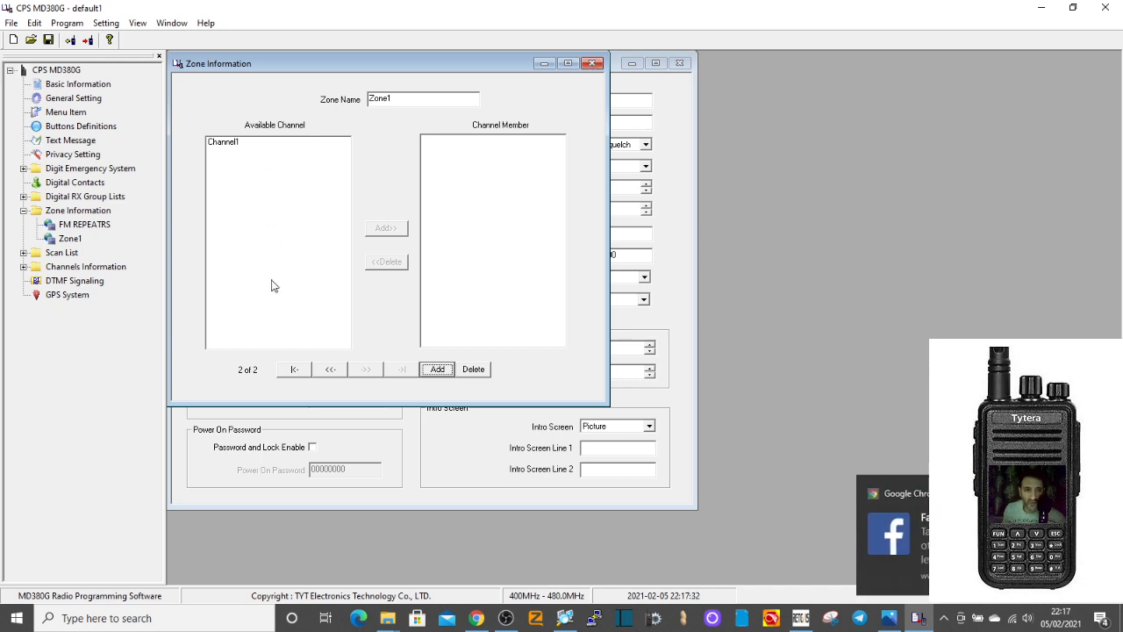
{"action": "mouse_move", "coordinate": [226, 323]}
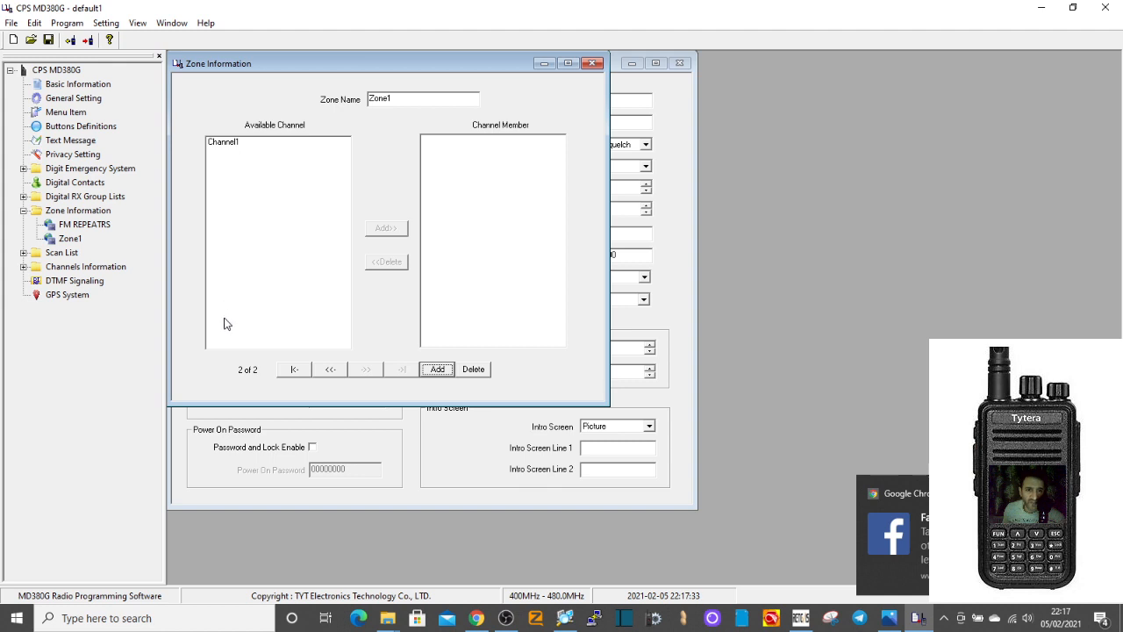
{"action": "mouse_move", "coordinate": [244, 225]}
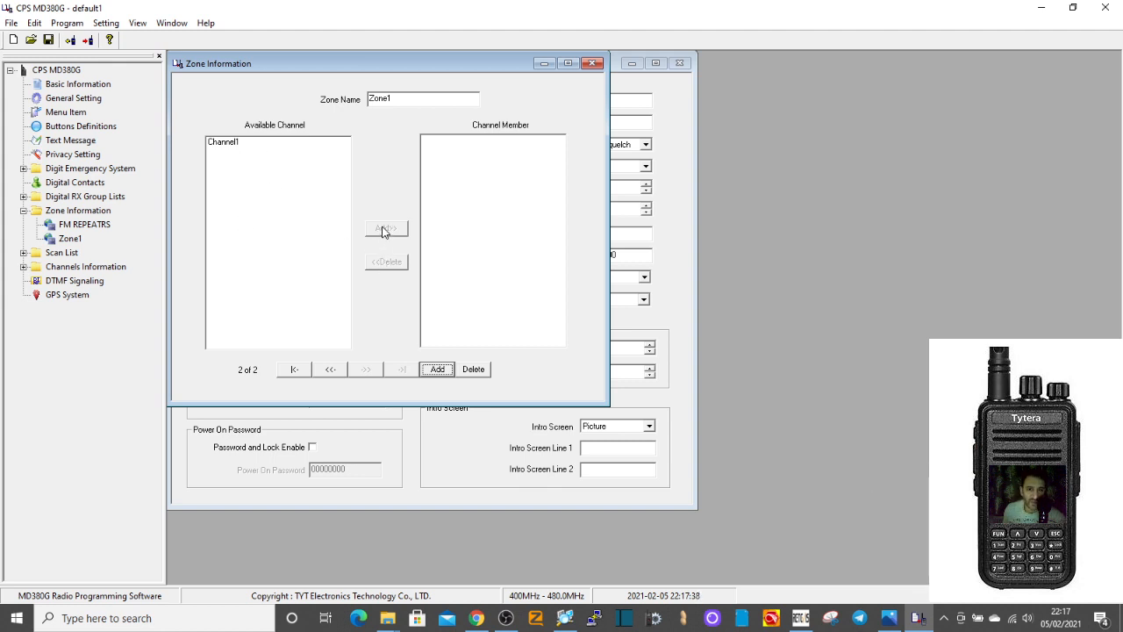
{"action": "mouse_move", "coordinate": [433, 186]}
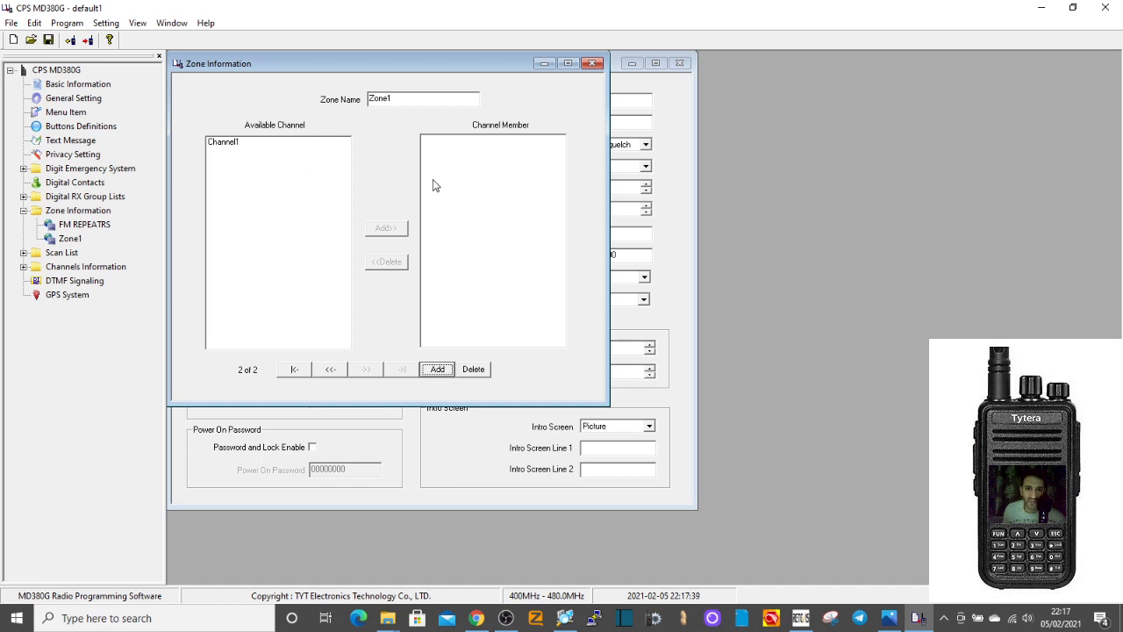
{"action": "mouse_move", "coordinate": [505, 223]}
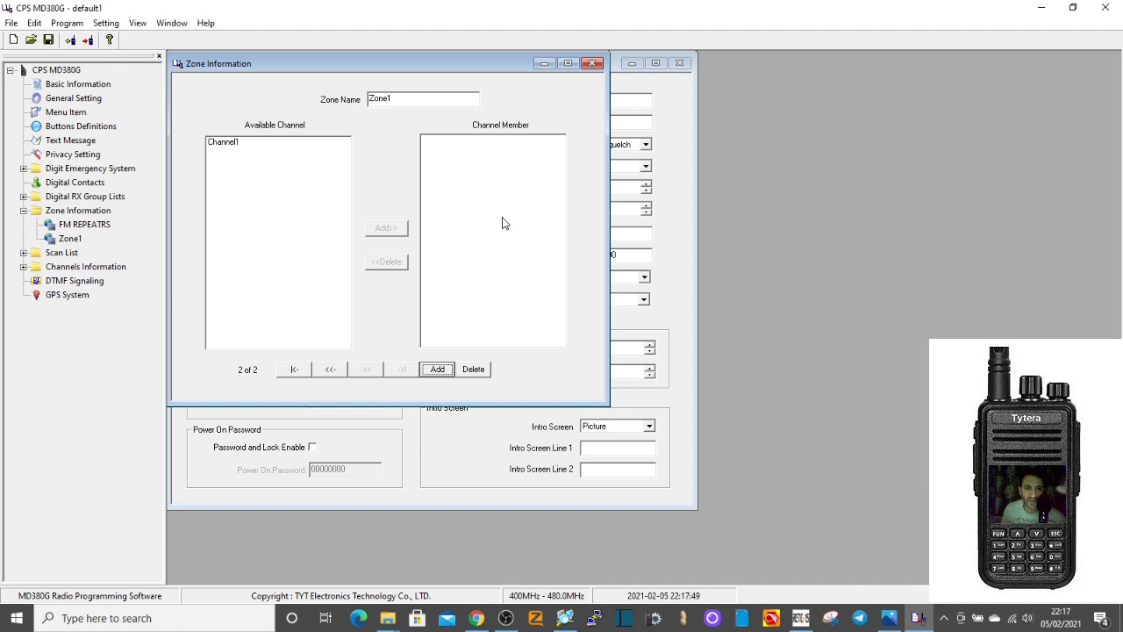
{"action": "mouse_move", "coordinate": [232, 264]}
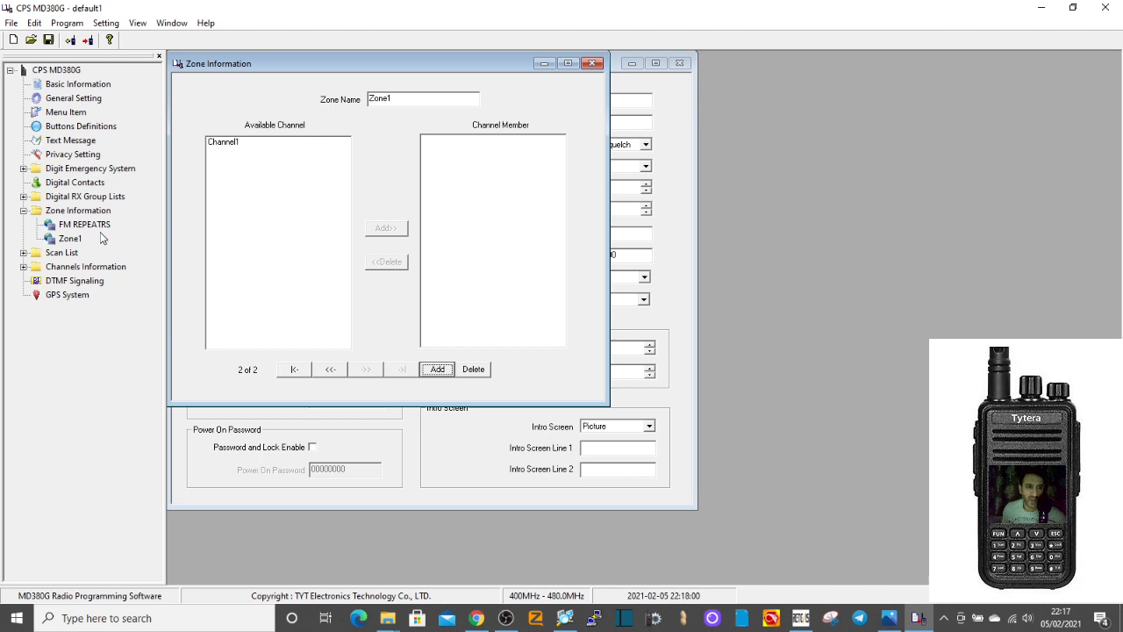
{"action": "mouse_move", "coordinate": [91, 266]}
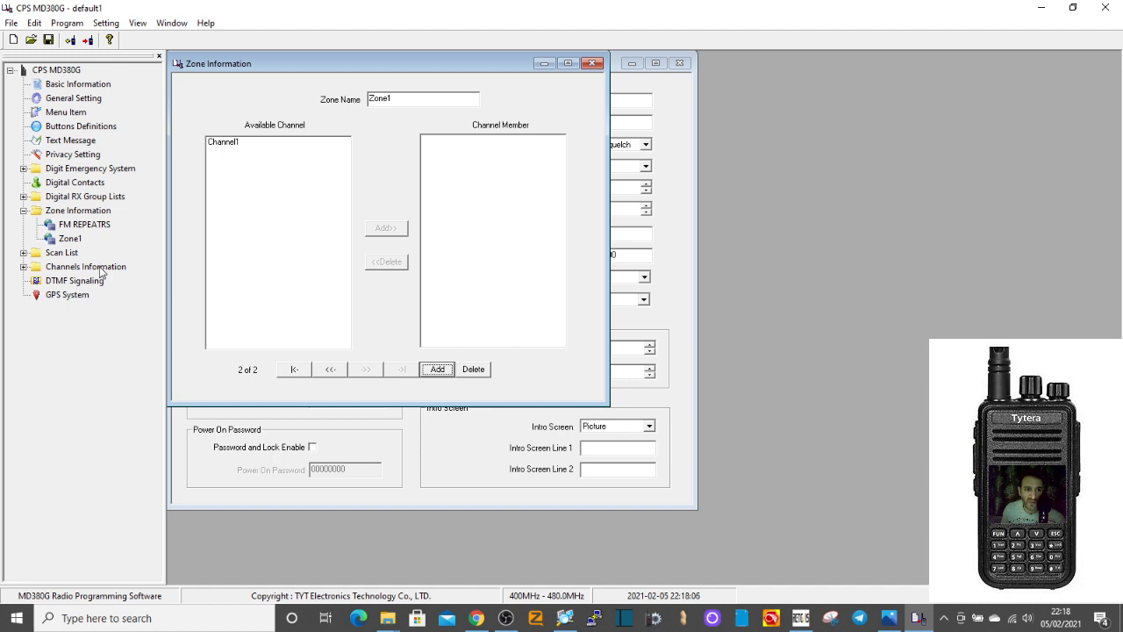
- Review Channel1 and Channel2 in the channel list, then select the FM REPEATRS zone
{"action": "left_click", "coordinate": [86, 267]}
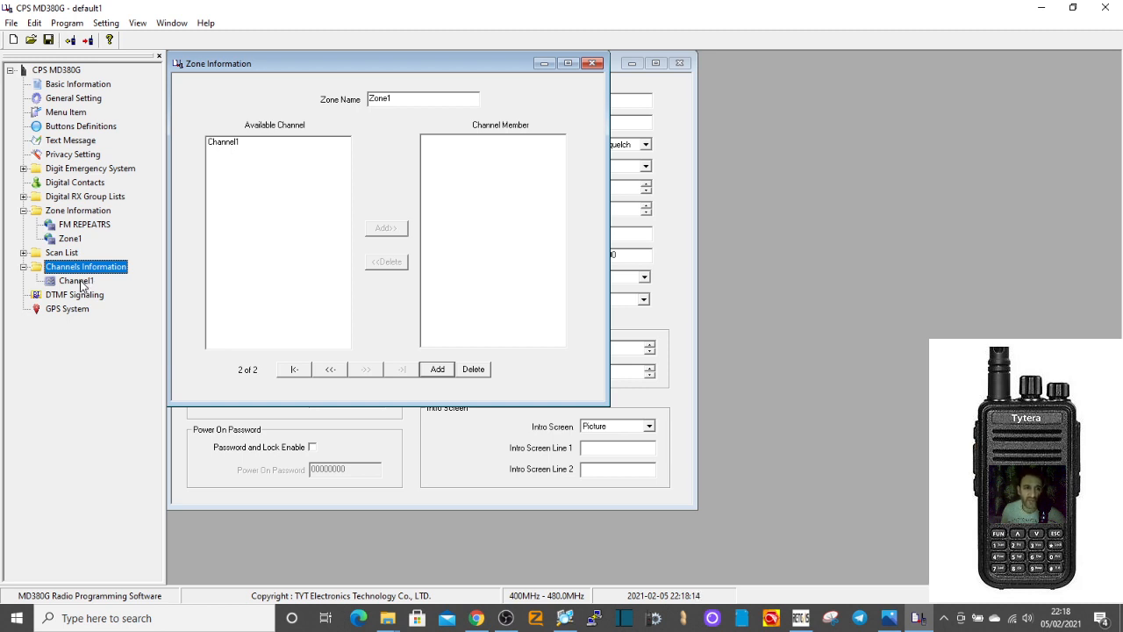
{"action": "left_click", "coordinate": [76, 280]}
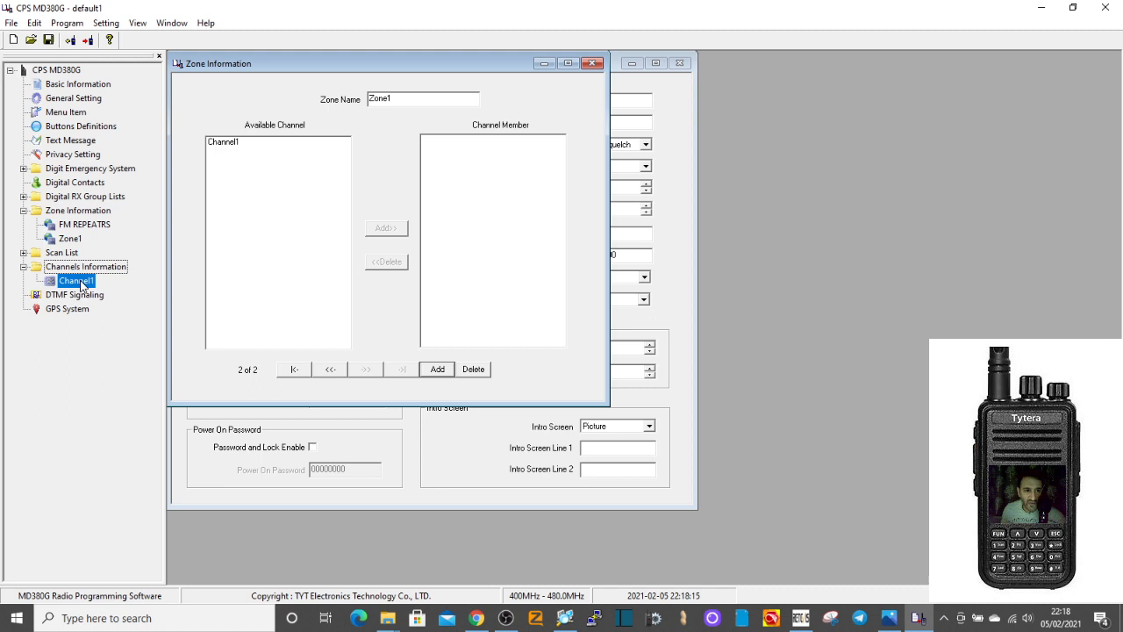
{"action": "left_click", "coordinate": [77, 280]}
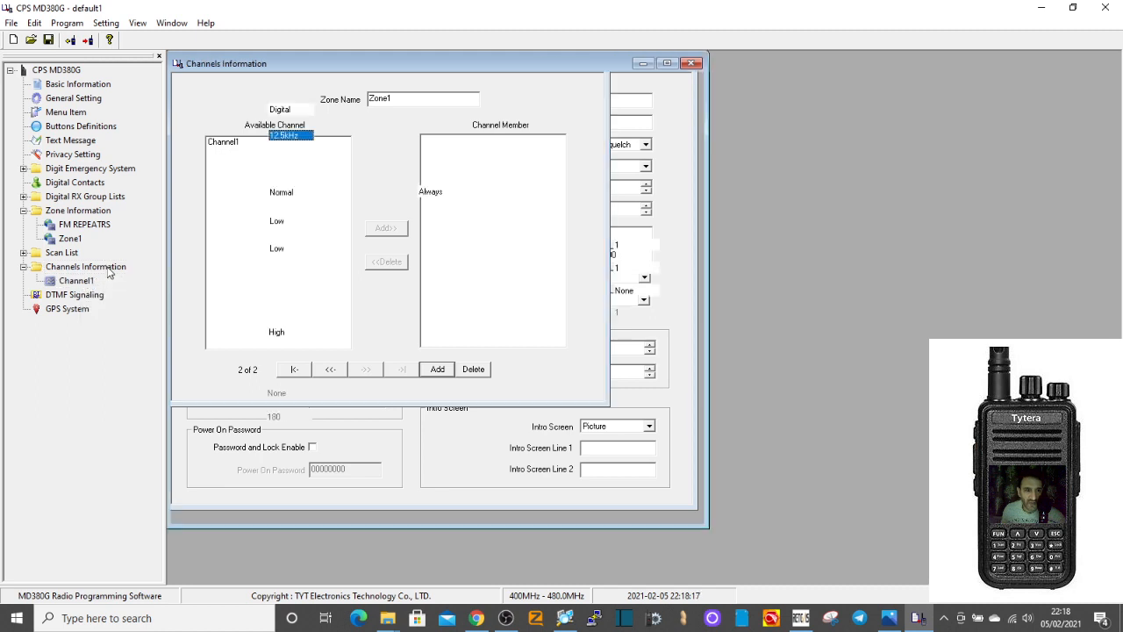
{"action": "left_click", "coordinate": [86, 267]}
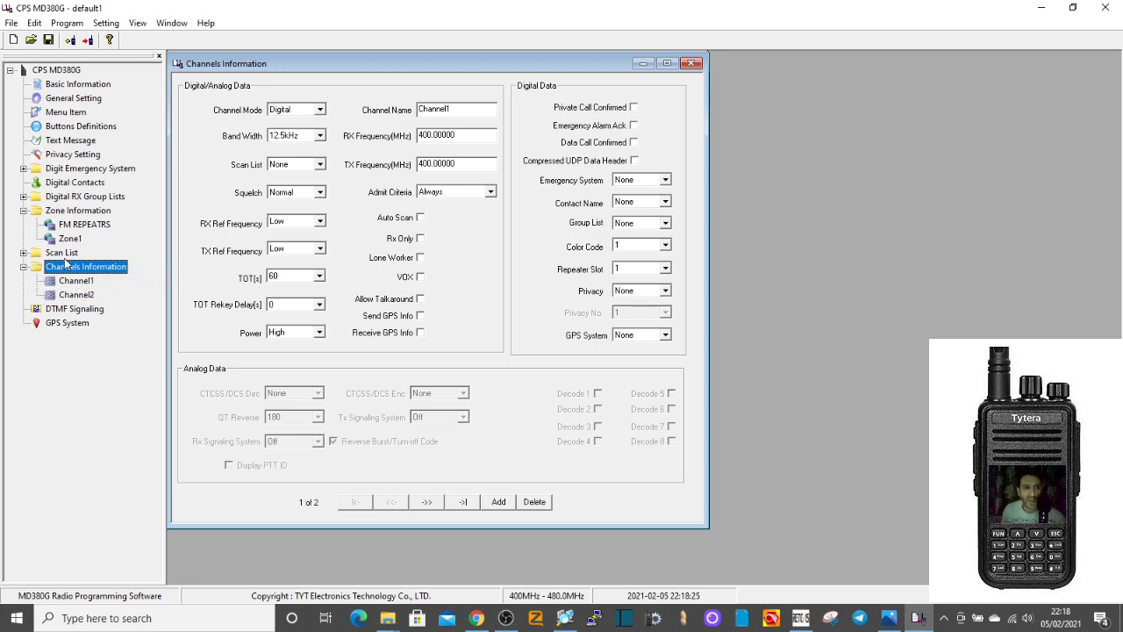
{"action": "left_click", "coordinate": [85, 224]}
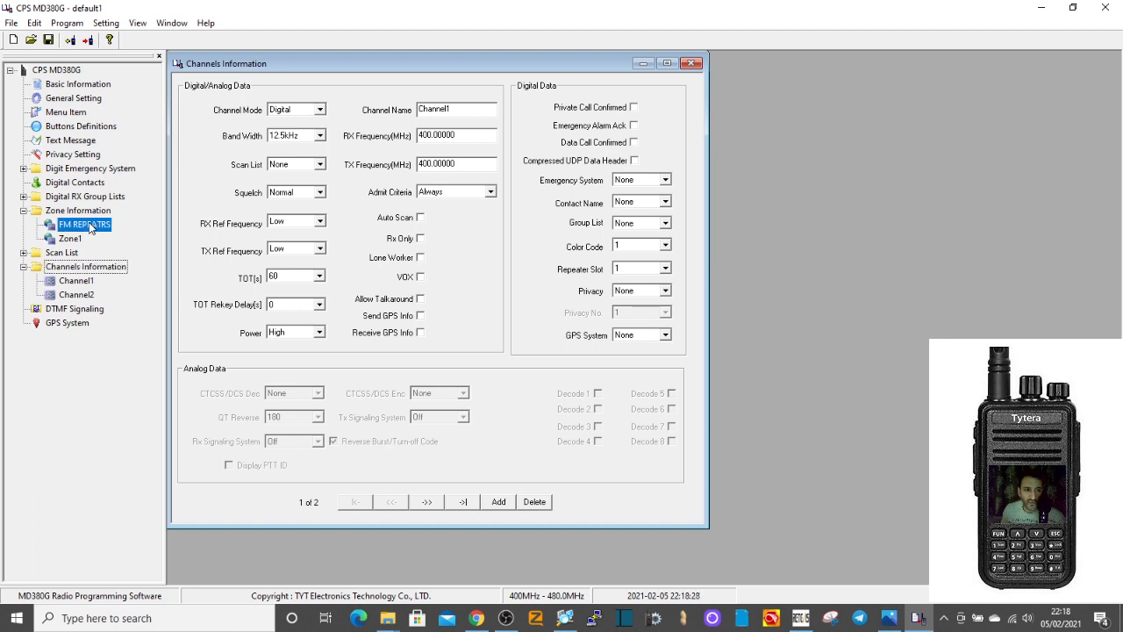
- Add a zone named DMR REPEATERS and another new zone after it
{"action": "right_click", "coordinate": [84, 225]}
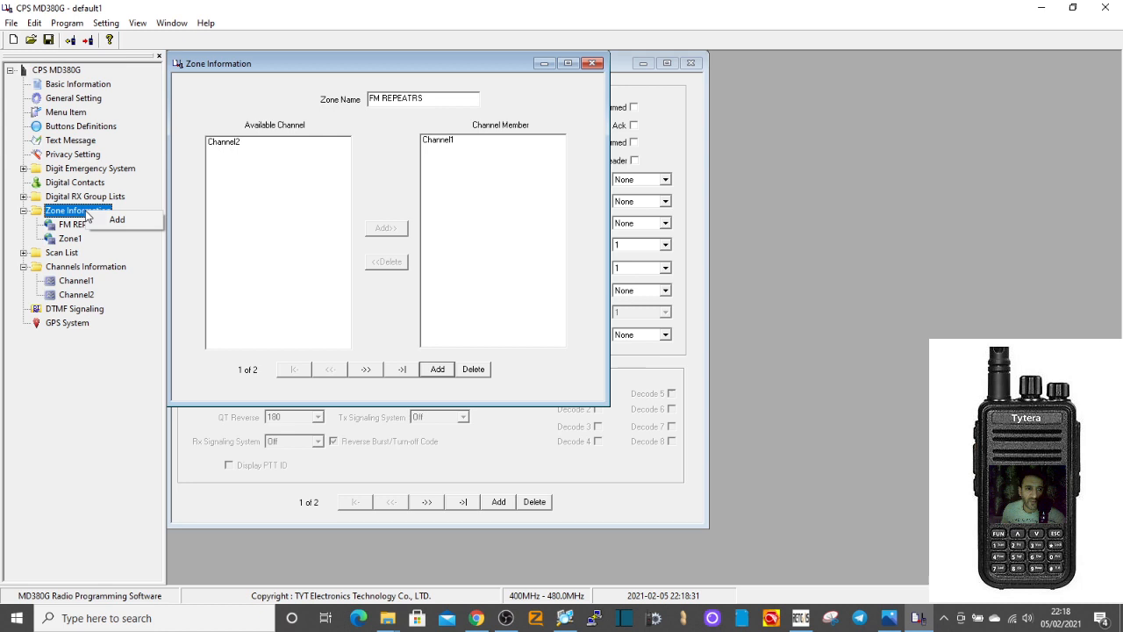
{"action": "mouse_move", "coordinate": [118, 219]}
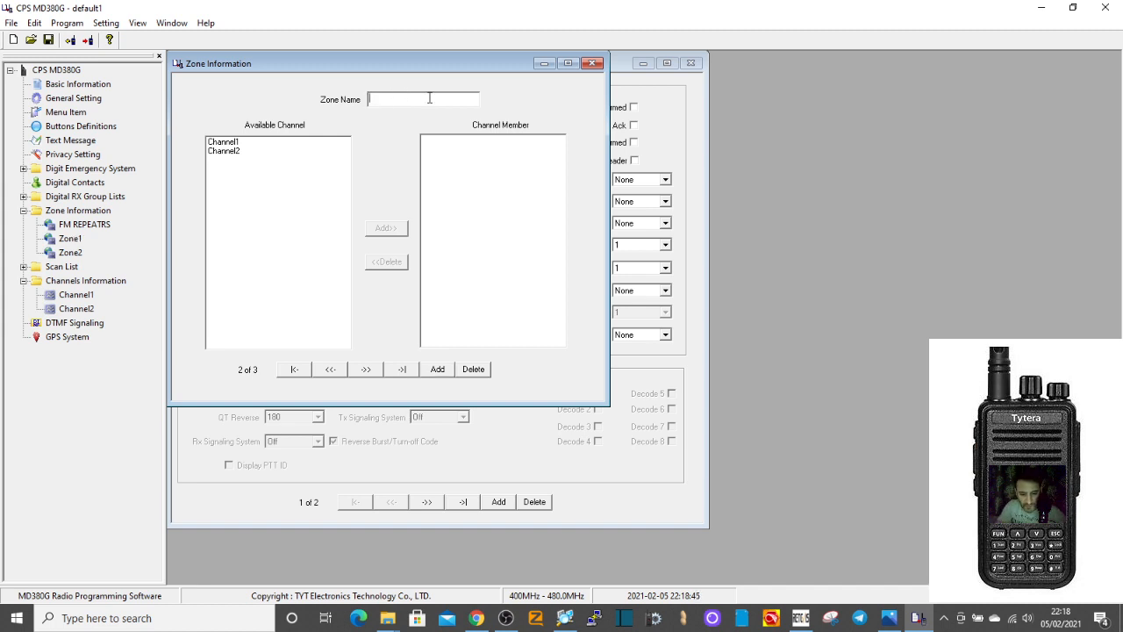
{"action": "type", "text": "DMR RE"}
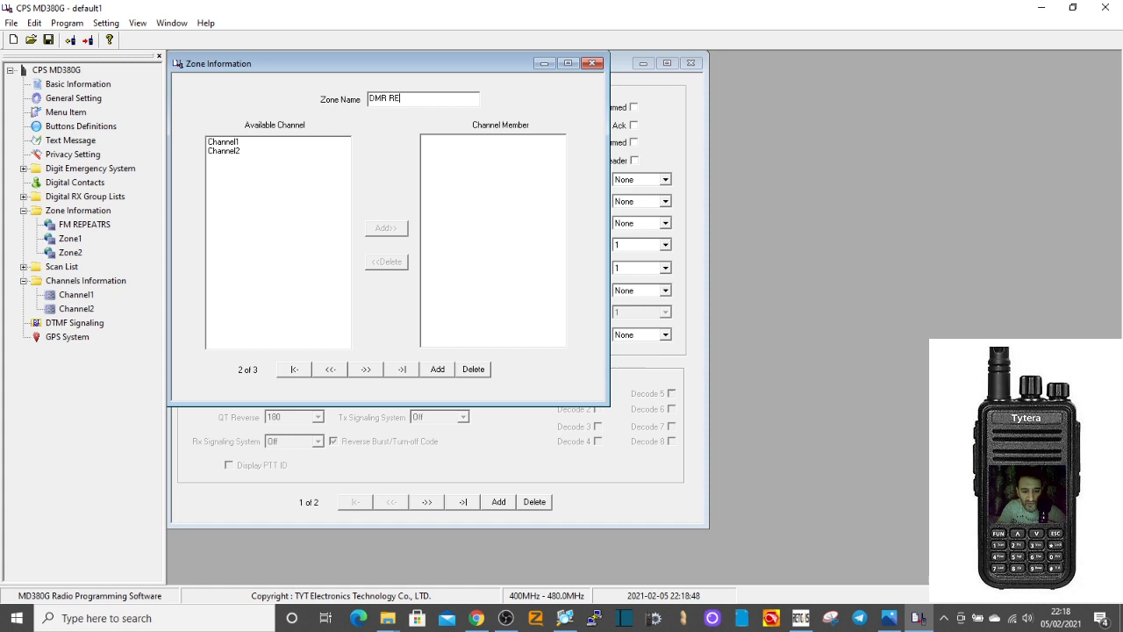
{"action": "type", "text": "PEATERS"}
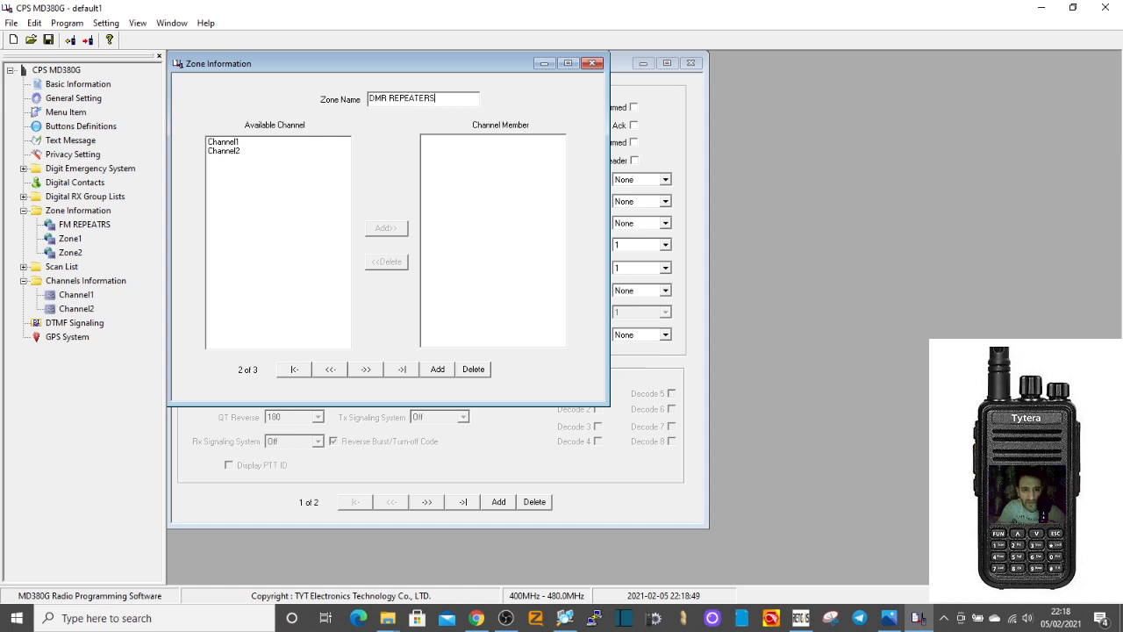
{"action": "left_click", "coordinate": [437, 369]}
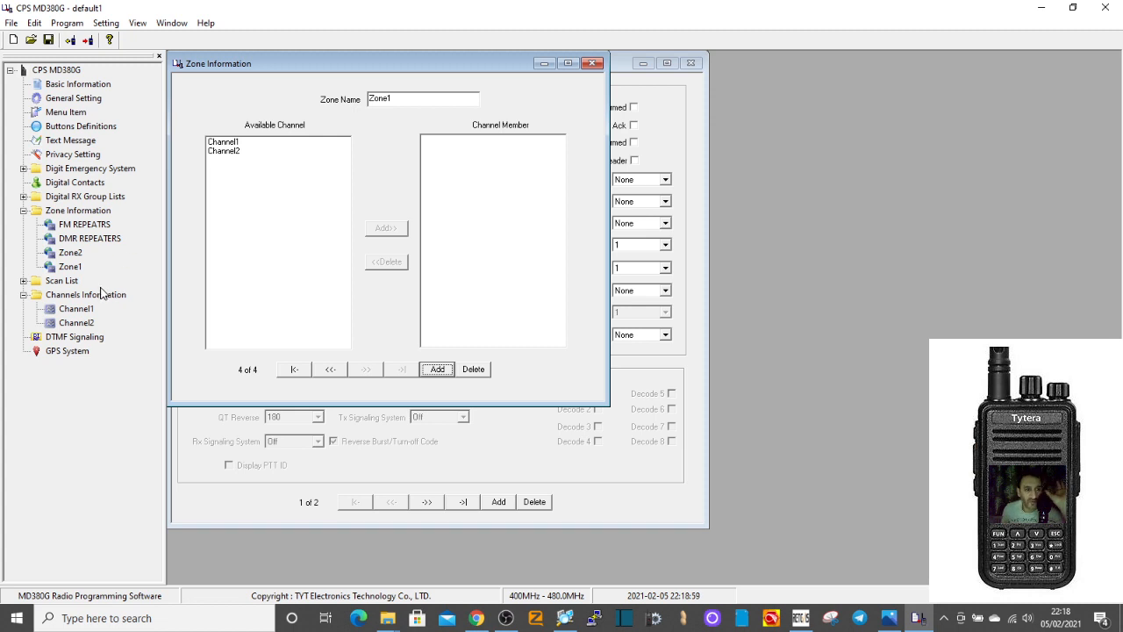
{"action": "mouse_move", "coordinate": [91, 228]}
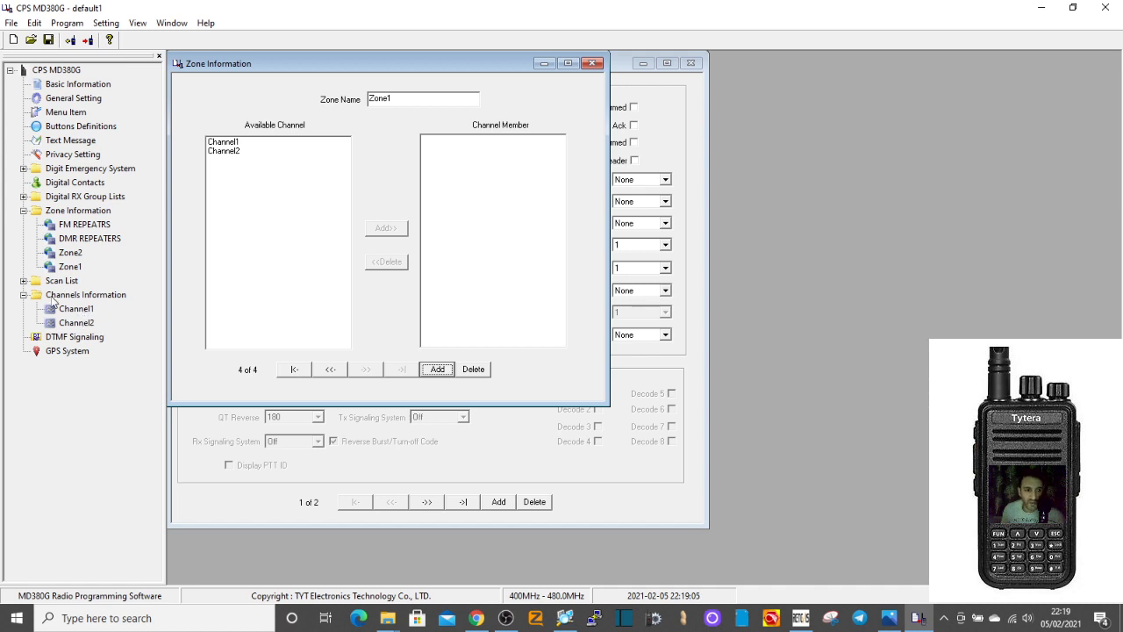
{"action": "mouse_move", "coordinate": [78, 314]}
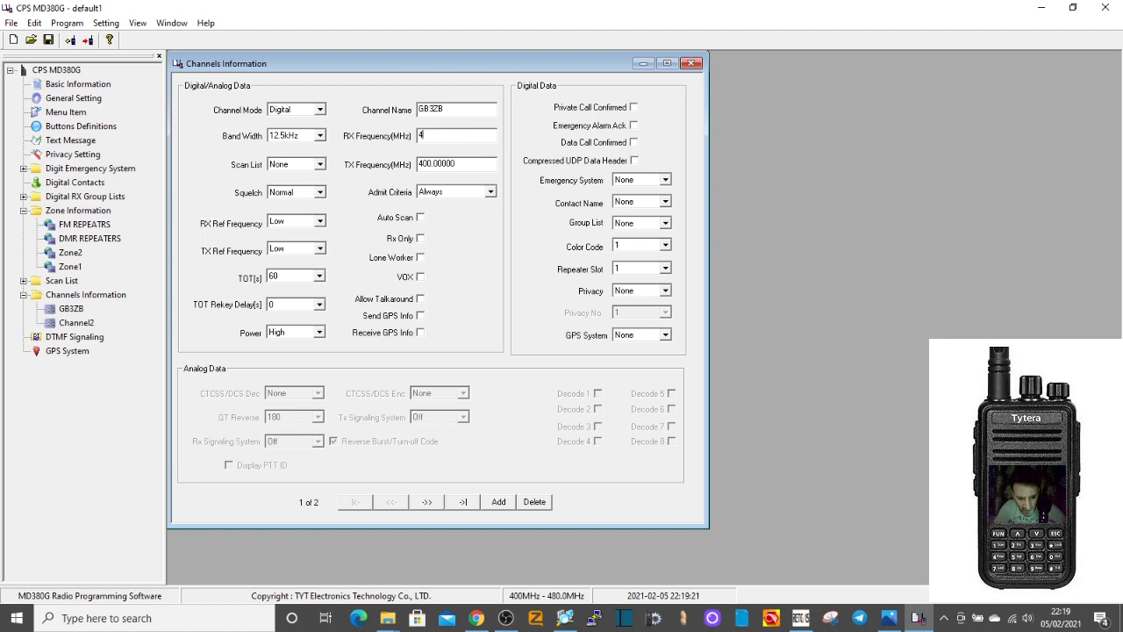
- Enter receive frequency 430.82500 and start retyping the transmit frequency
{"action": "type", "text": "430.82500"}
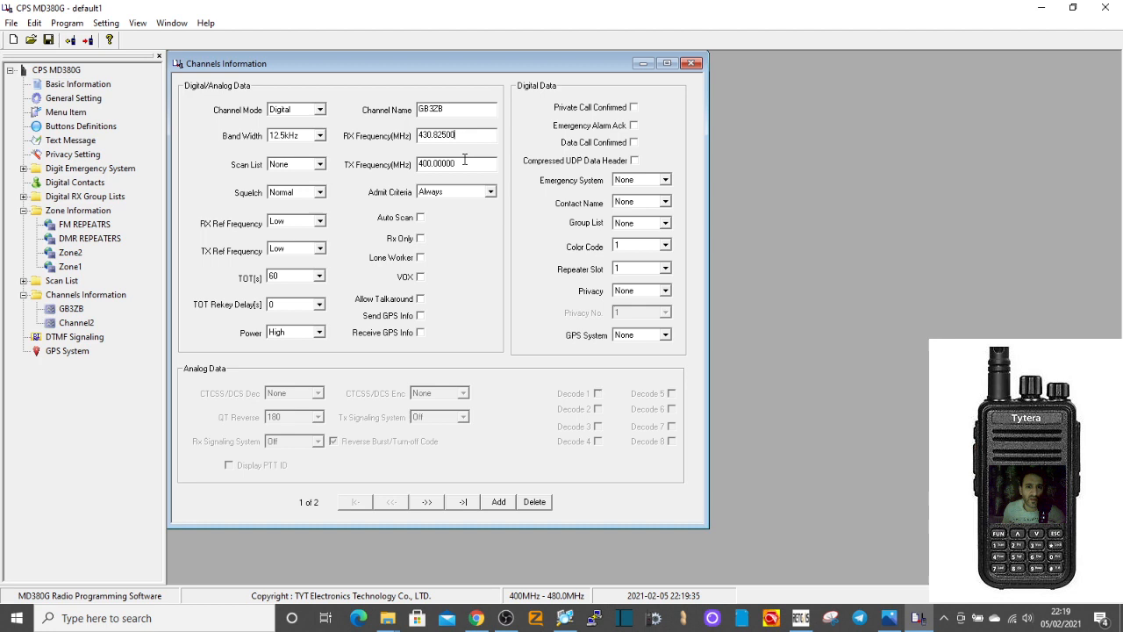
{"action": "left_click", "coordinate": [452, 165]}
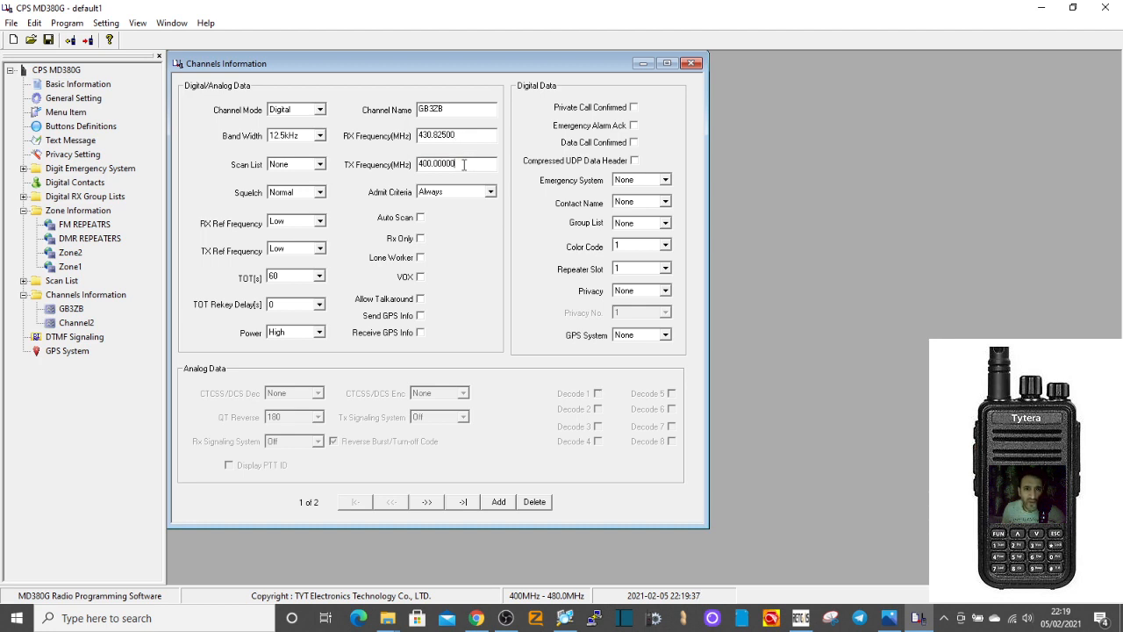
{"action": "triple_click", "coordinate": [435, 163]}
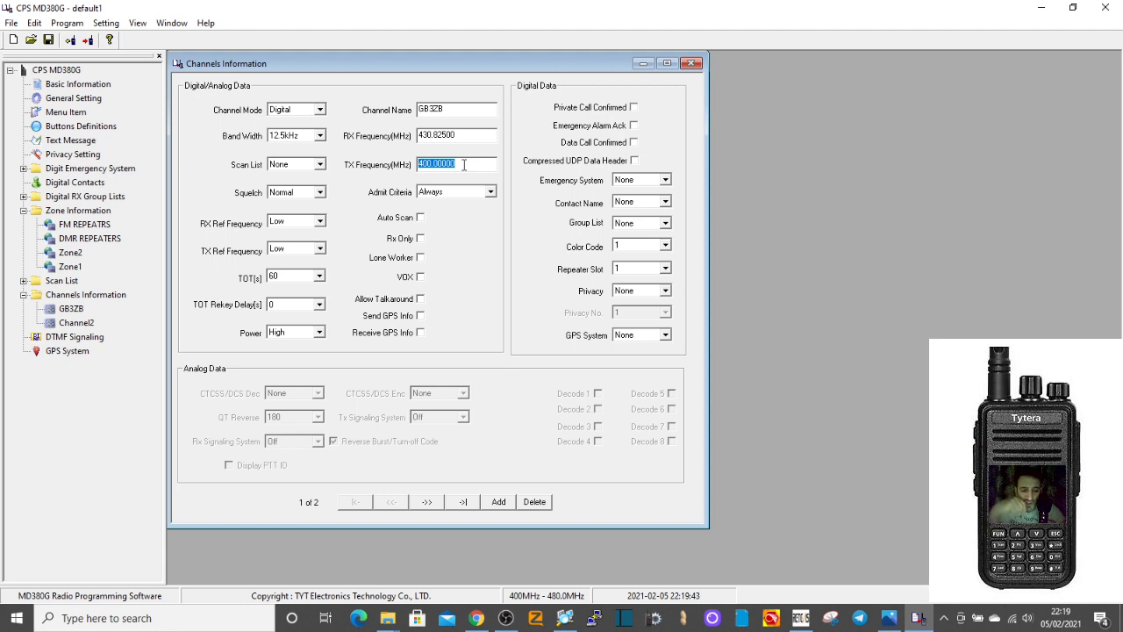
{"action": "type", "text": "43"}
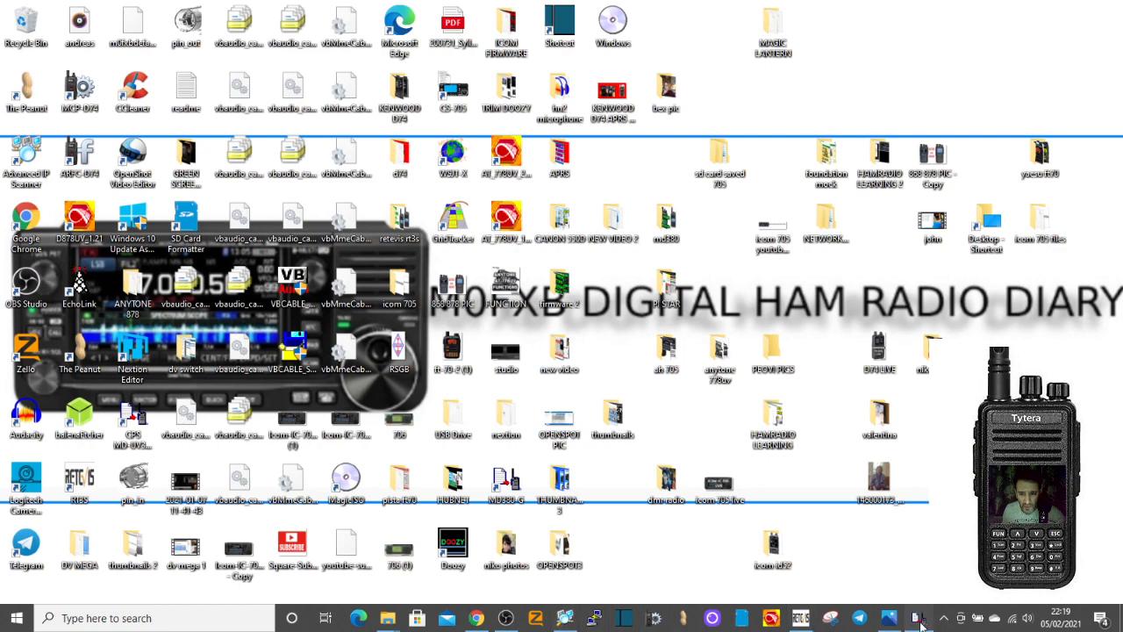
- Bring the CPS window back to the front from the taskbar
{"action": "left_click", "coordinate": [916, 618]}
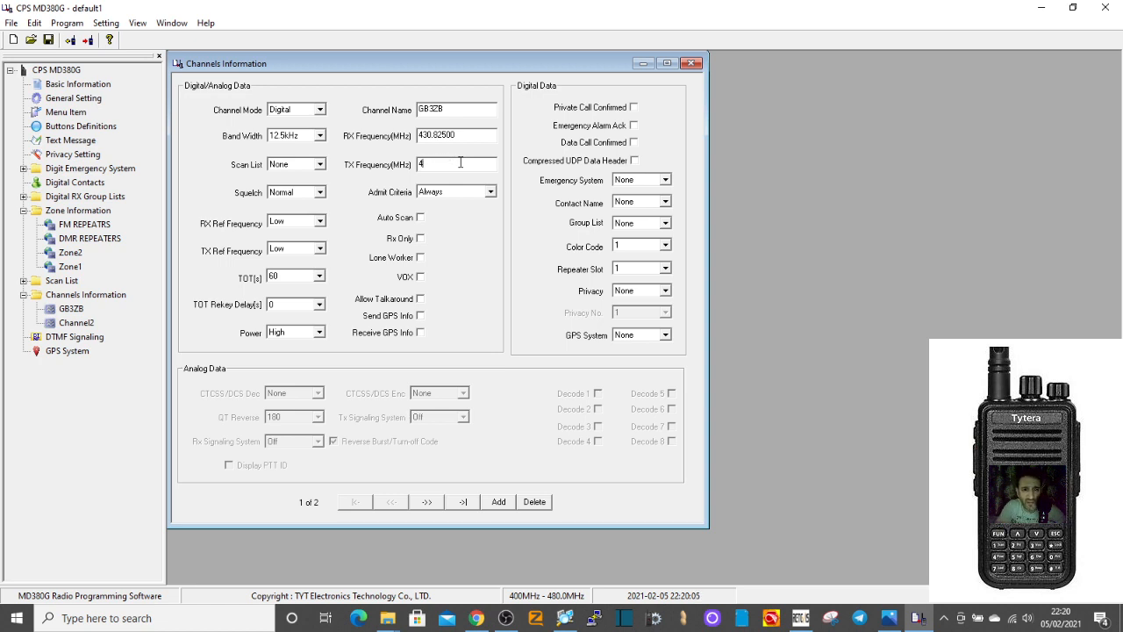
- Set GB3ZB's transmit frequency to 430.42500
{"action": "type", "text": "38"}
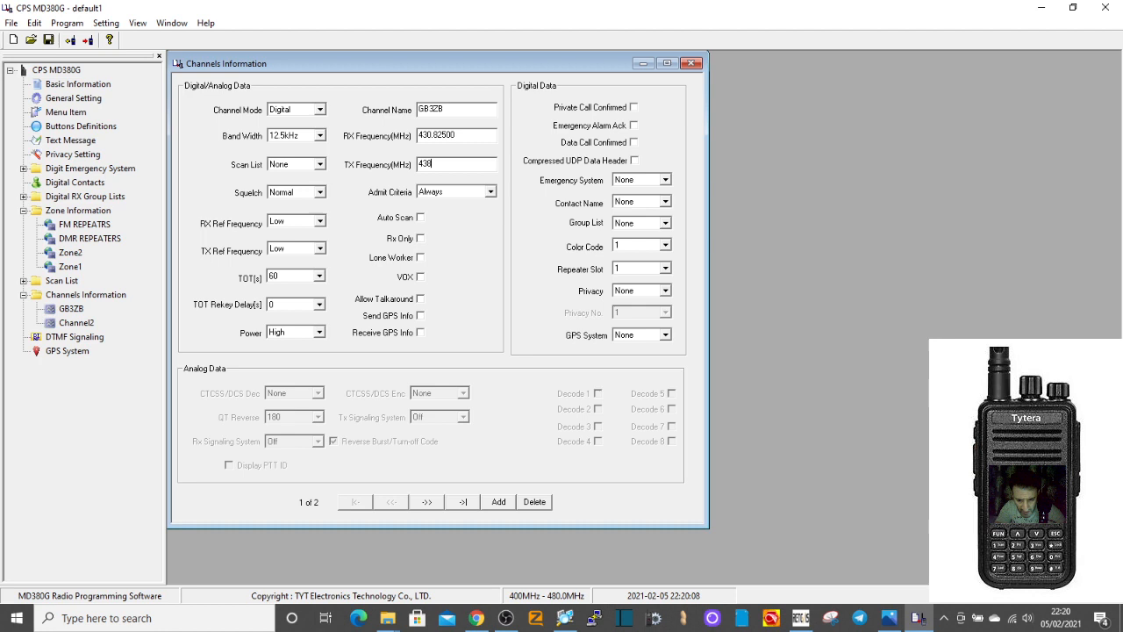
{"action": "type", "text": ".42500"}
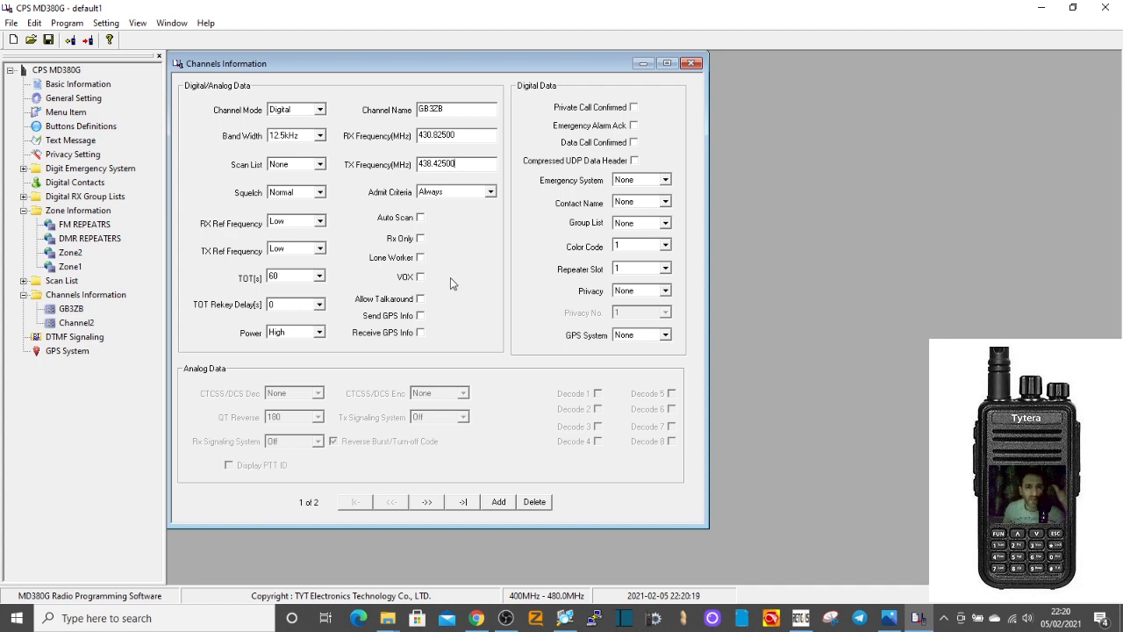
{"action": "mouse_move", "coordinate": [325, 122]}
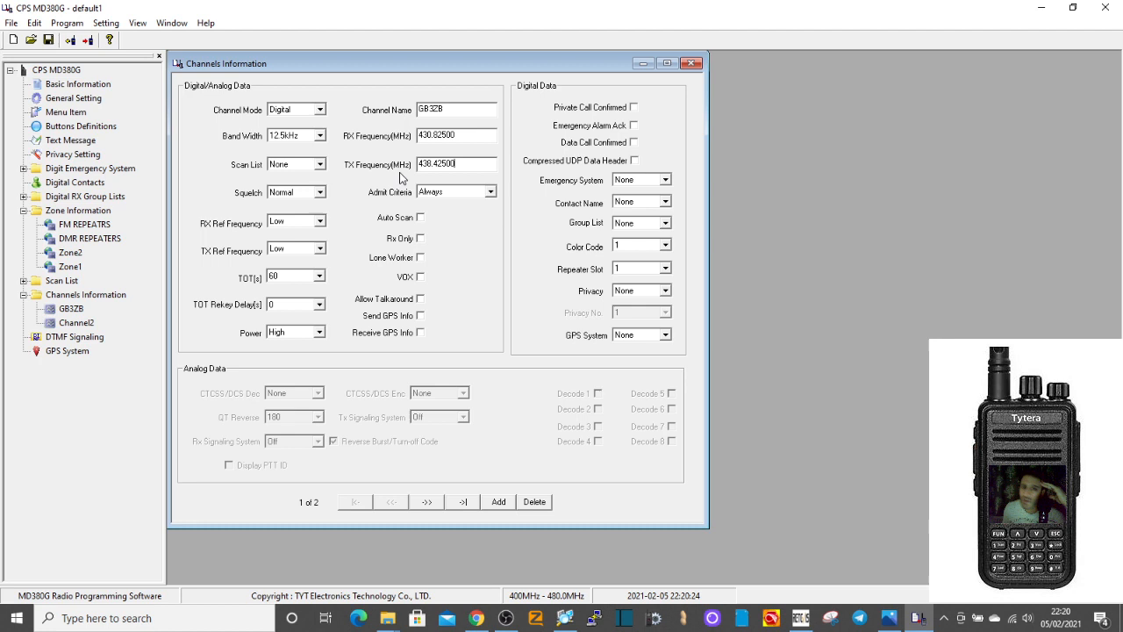
- Set GB3ZB's Channel Mode to Analog with transmit power High
{"action": "left_click", "coordinate": [320, 109]}
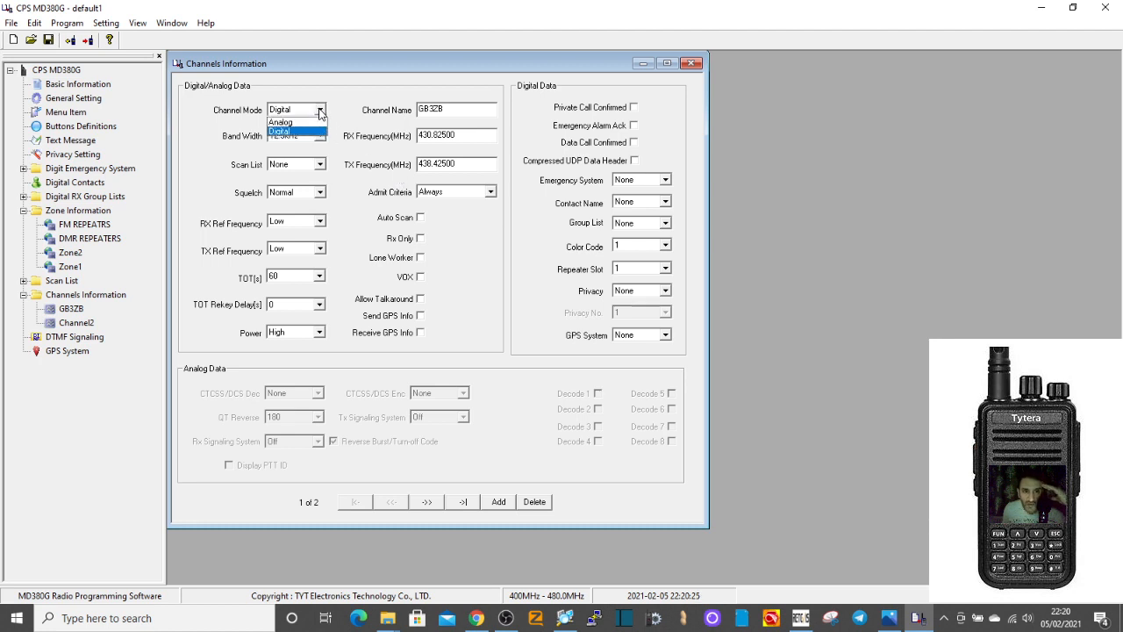
{"action": "left_click", "coordinate": [281, 122]}
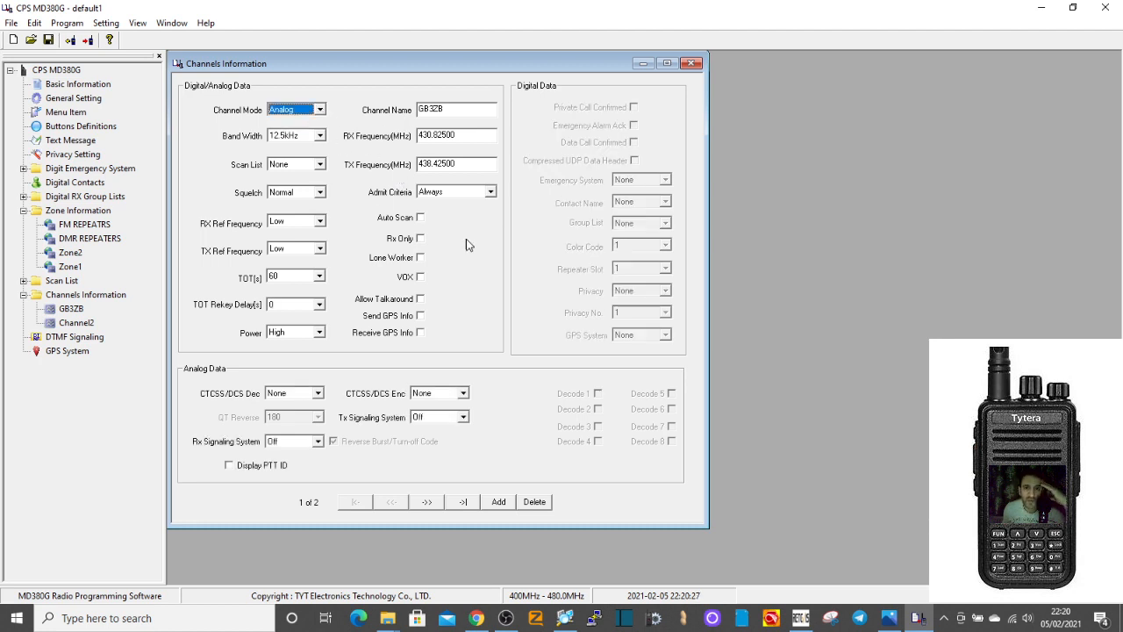
{"action": "left_click", "coordinate": [319, 109]}
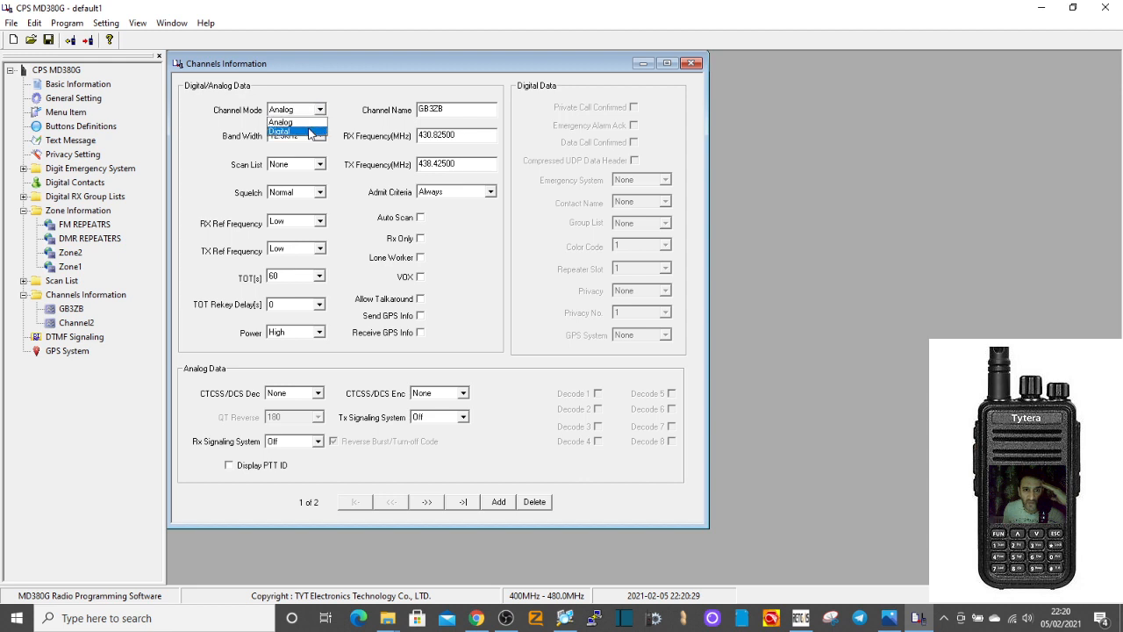
{"action": "left_click", "coordinate": [280, 132]}
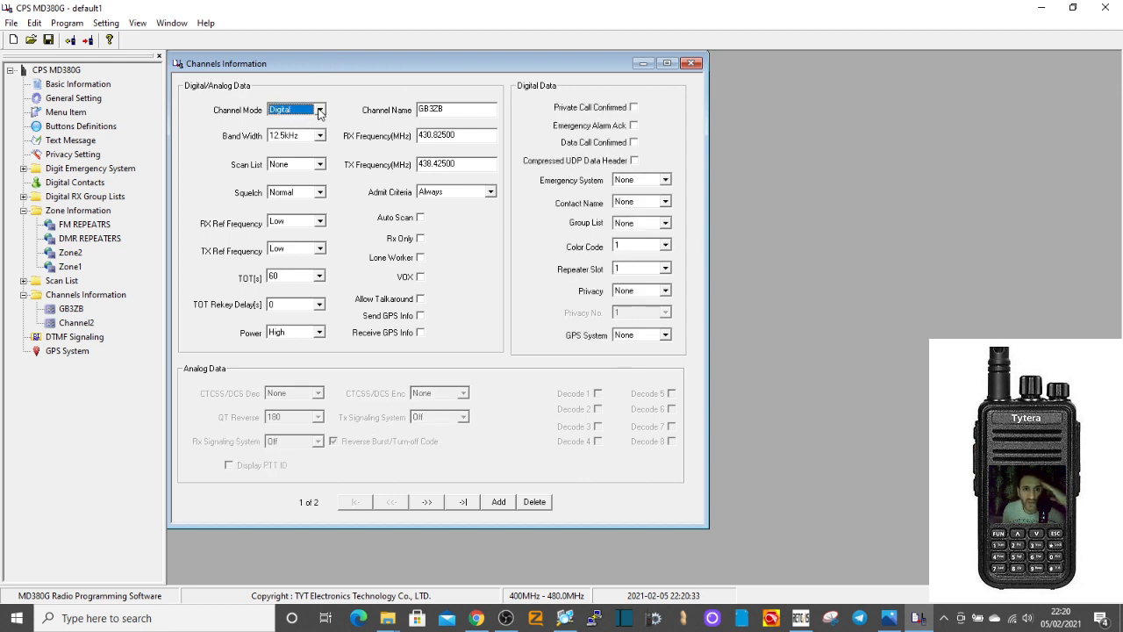
{"action": "left_click", "coordinate": [291, 109]}
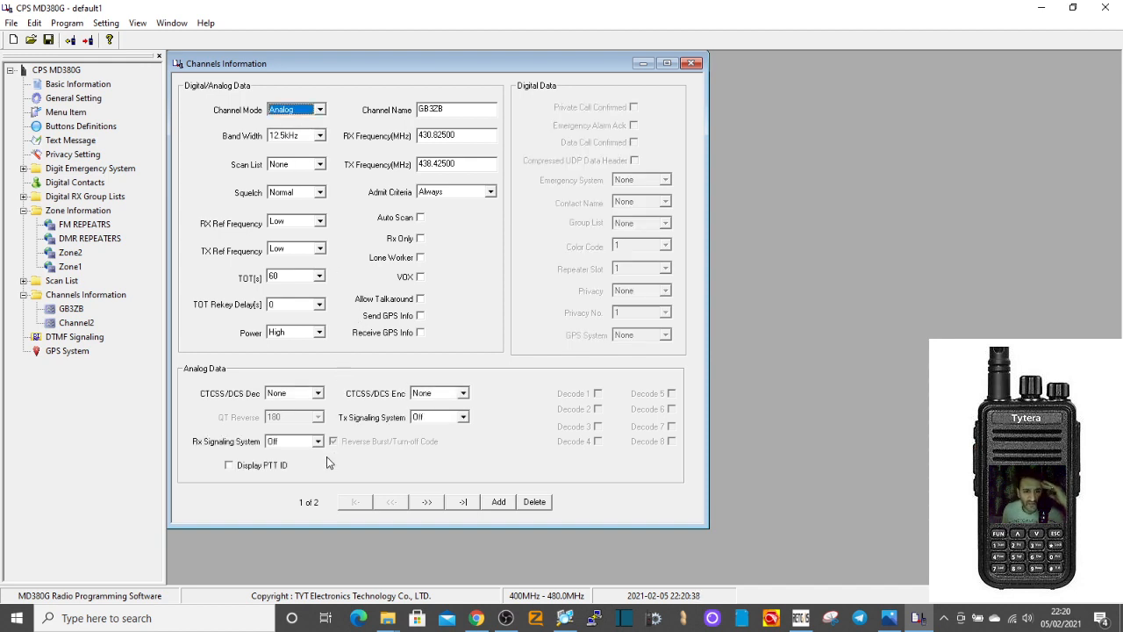
{"action": "left_click", "coordinate": [319, 330]}
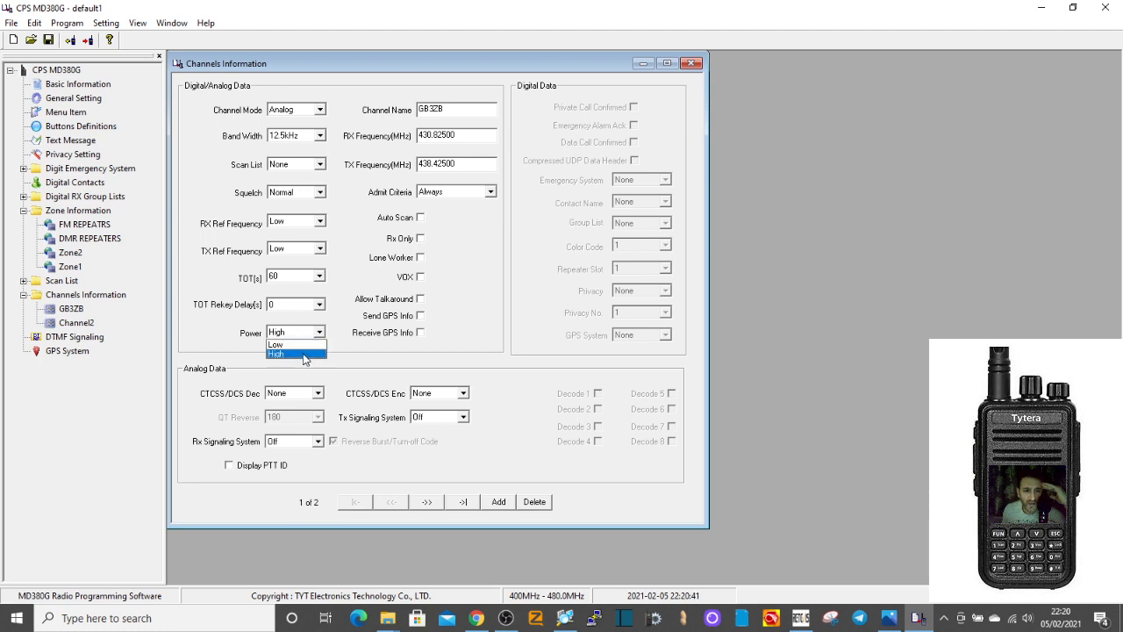
{"action": "left_click", "coordinate": [276, 355]}
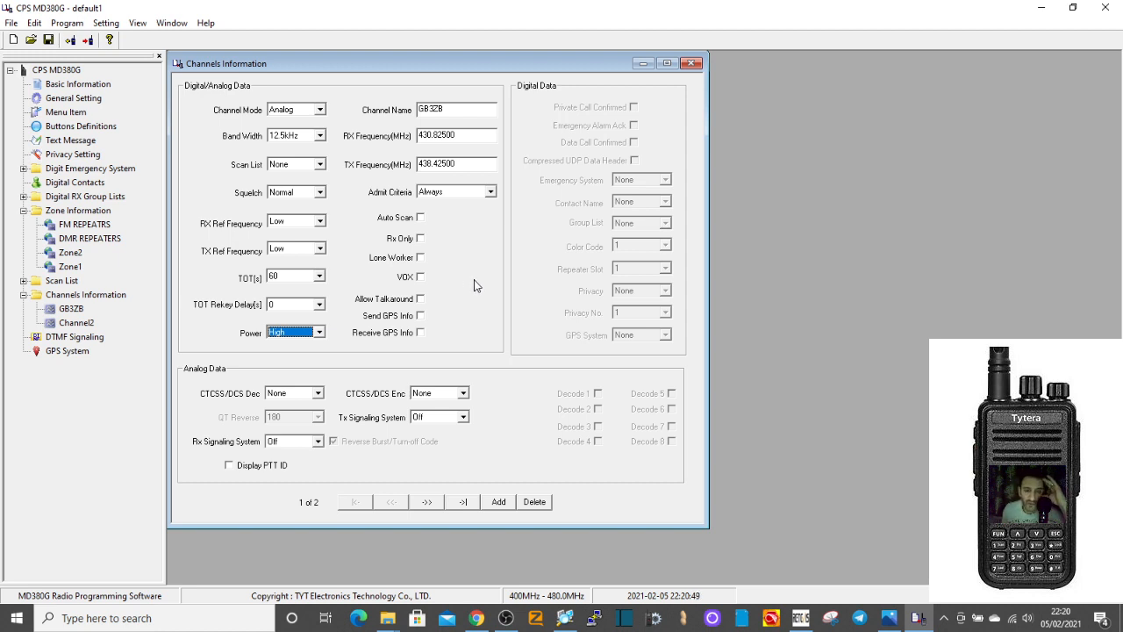
{"action": "mouse_move", "coordinate": [457, 291]}
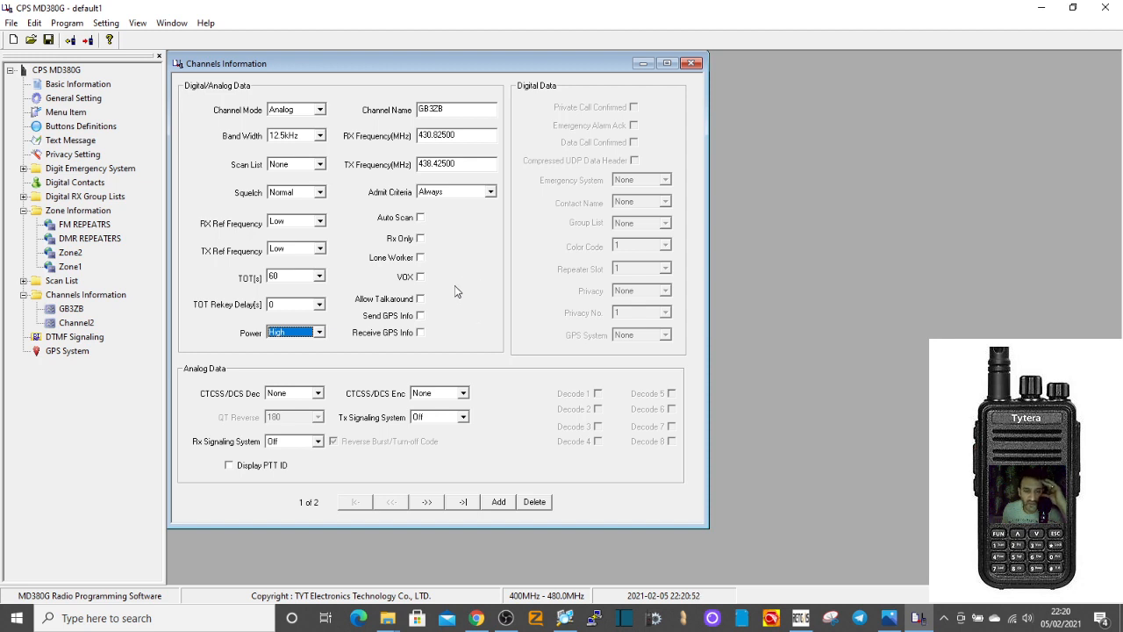
{"action": "mouse_move", "coordinate": [400, 389]}
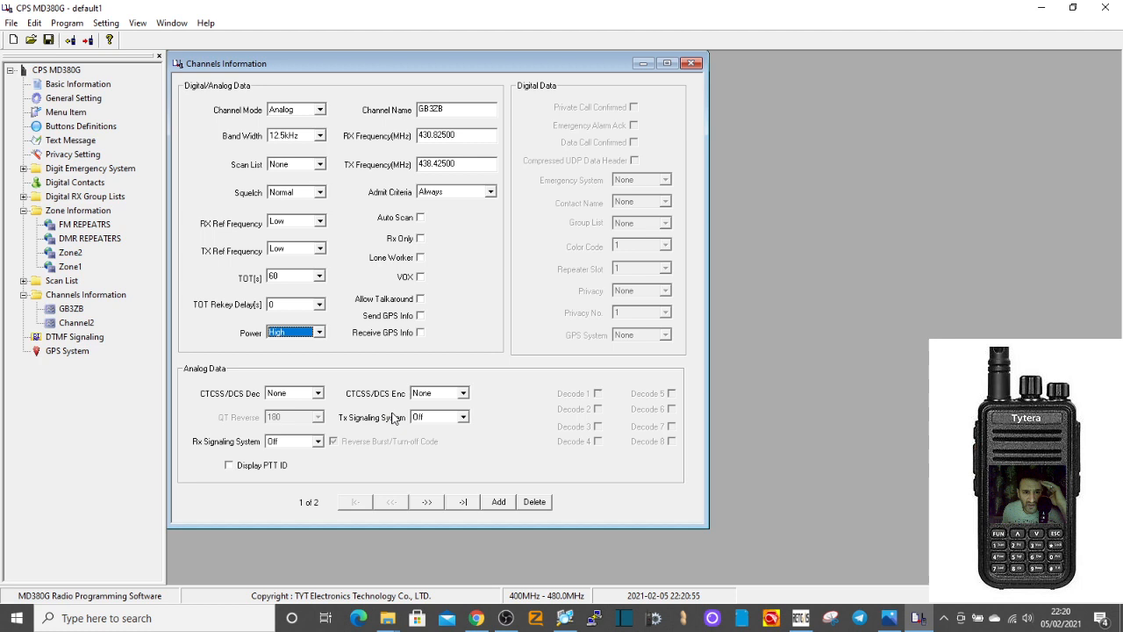
- Choose 77.0 as GB3ZB's CTCSS/DCS encode tone
{"action": "left_click", "coordinate": [463, 393]}
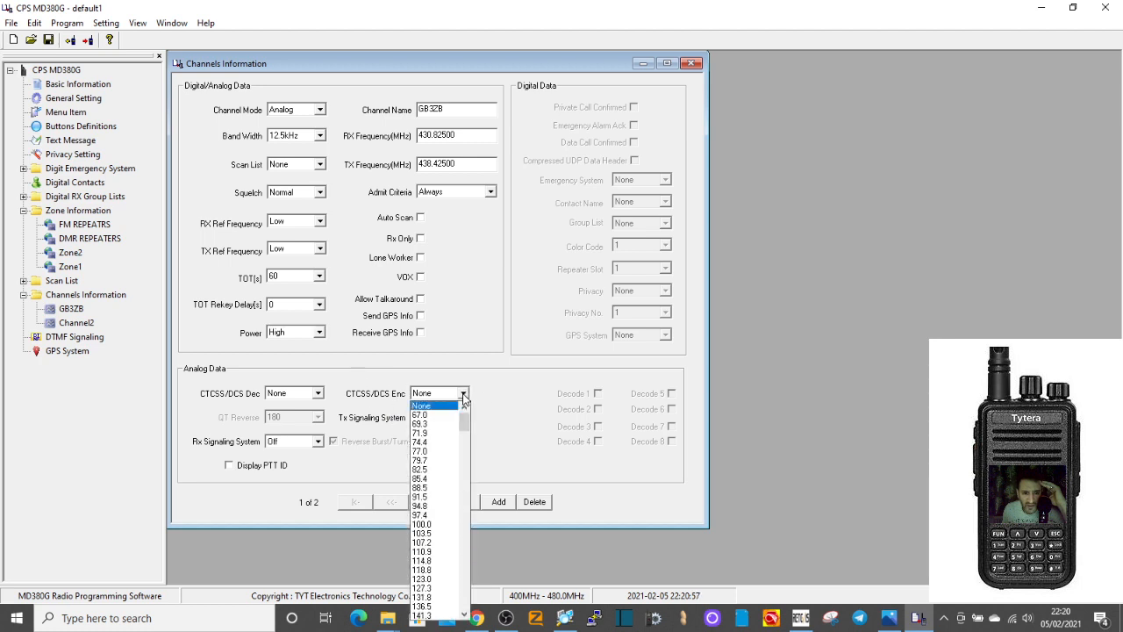
{"action": "left_click", "coordinate": [419, 451]}
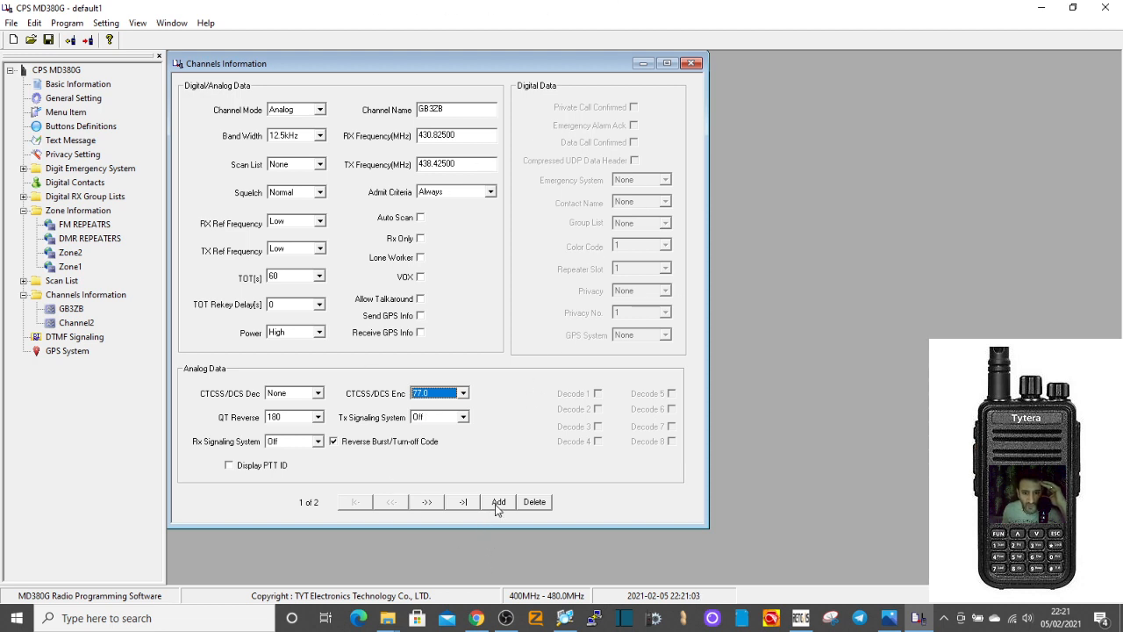
{"action": "left_click", "coordinate": [498, 502]}
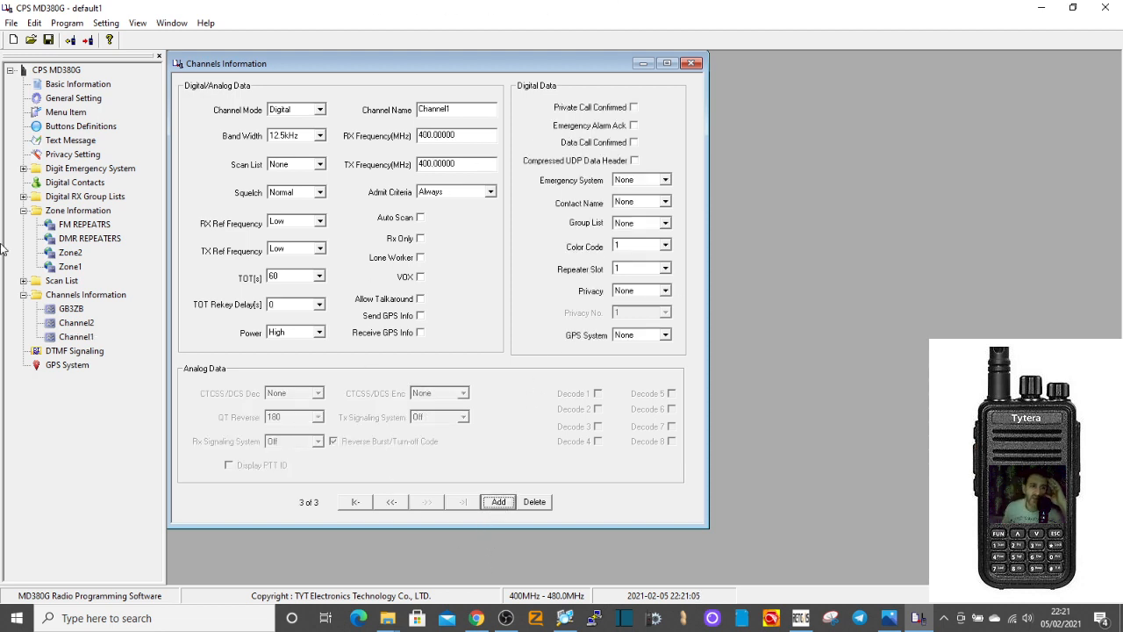
- Copy GB3ZB's settings into a new channel named GB3FI and add it
{"action": "left_click", "coordinate": [77, 322]}
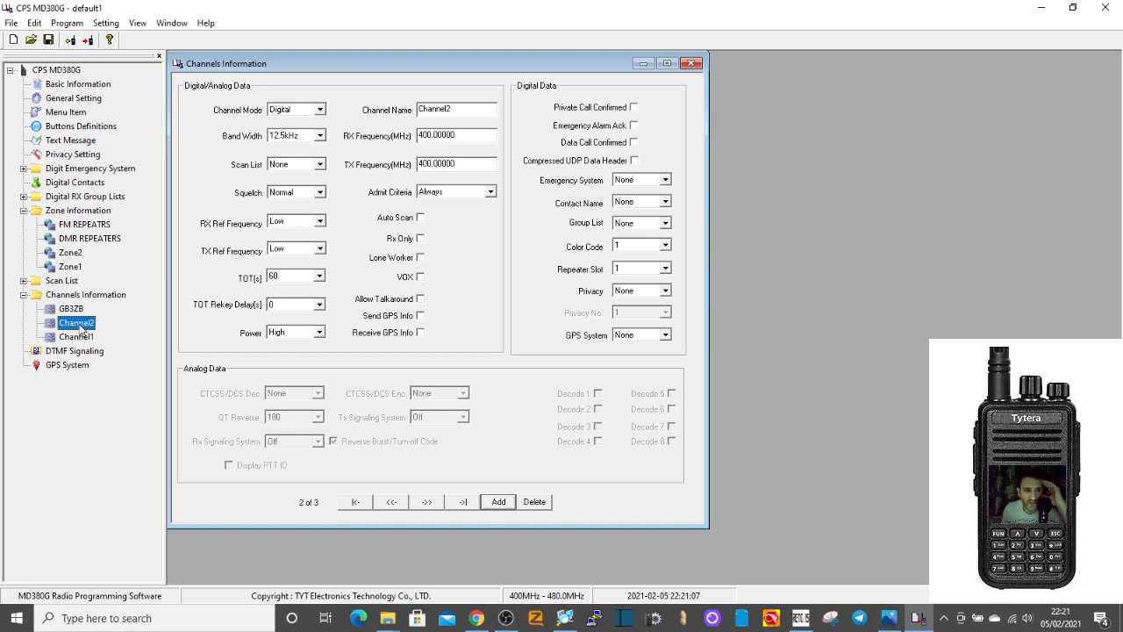
{"action": "left_click", "coordinate": [70, 309]}
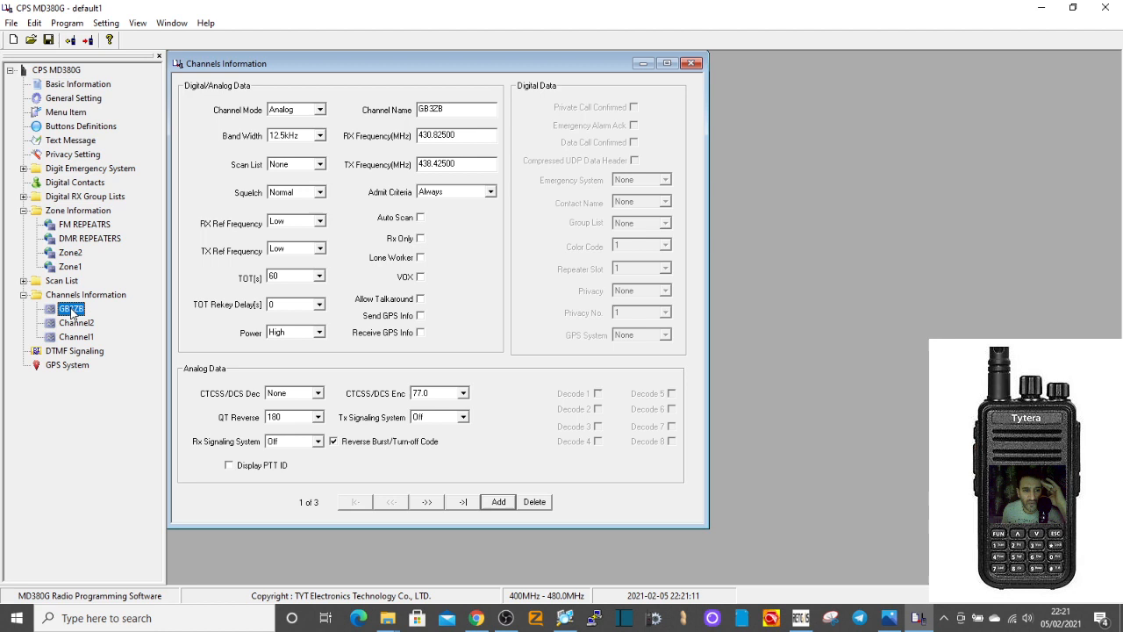
{"action": "right_click", "coordinate": [70, 309]}
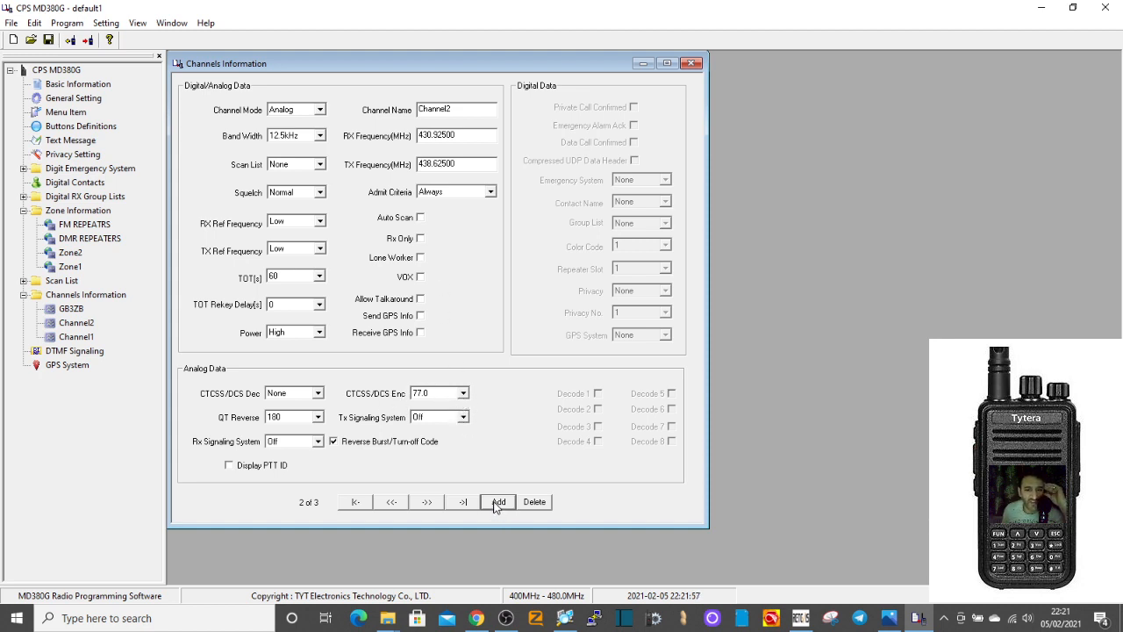
{"action": "left_click", "coordinate": [498, 502]}
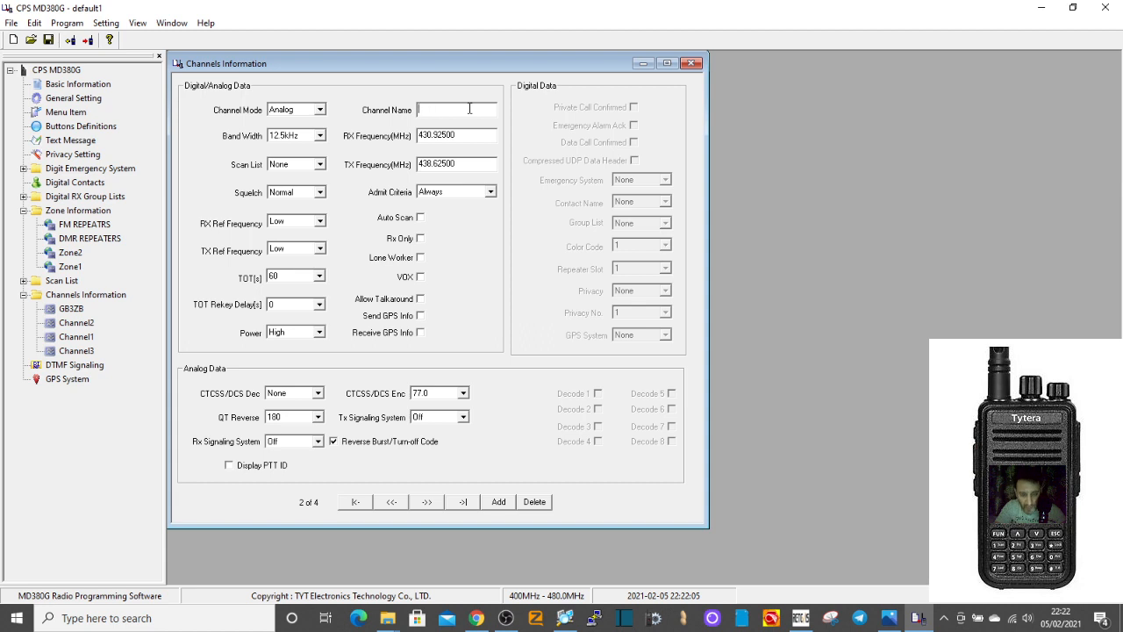
{"action": "type", "text": "GB3FI"}
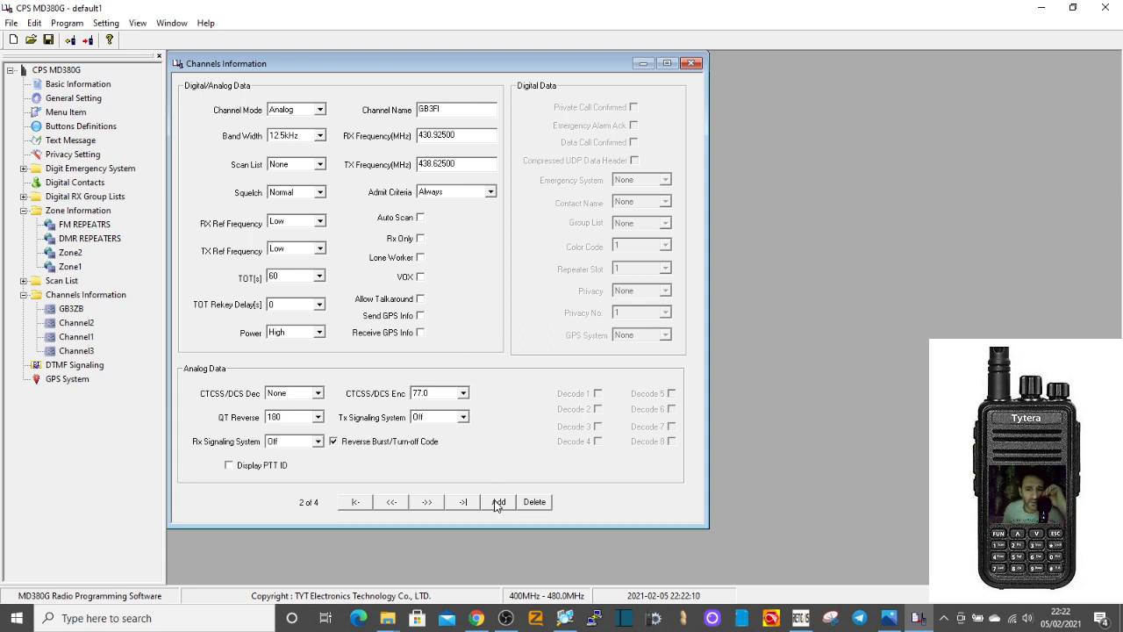
{"action": "left_click", "coordinate": [498, 502]}
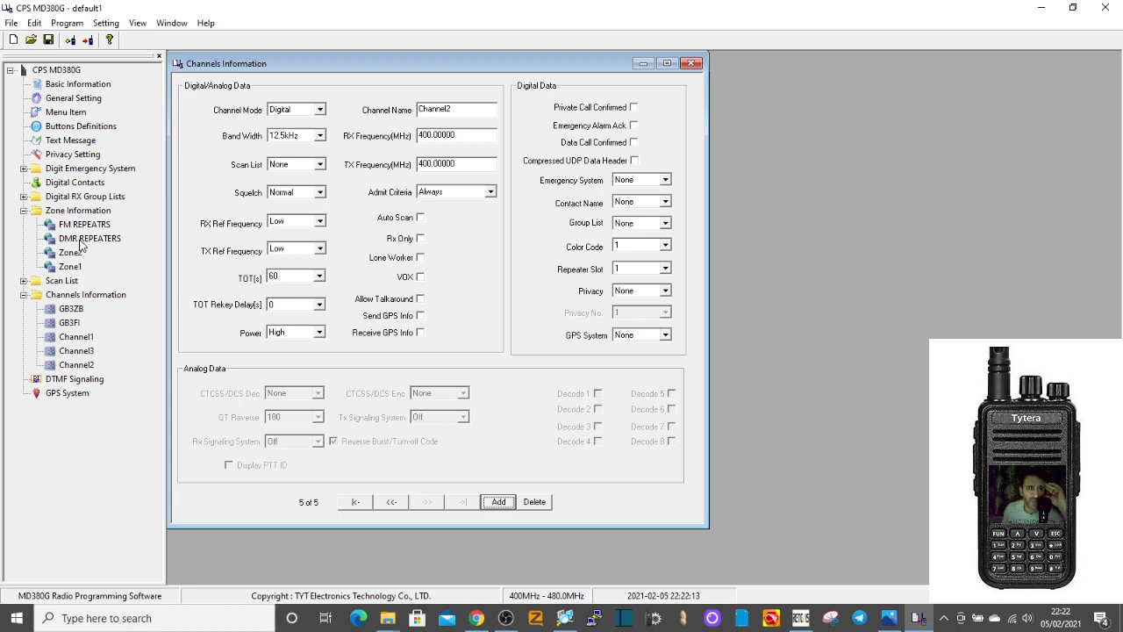
{"action": "double_click", "coordinate": [84, 225]}
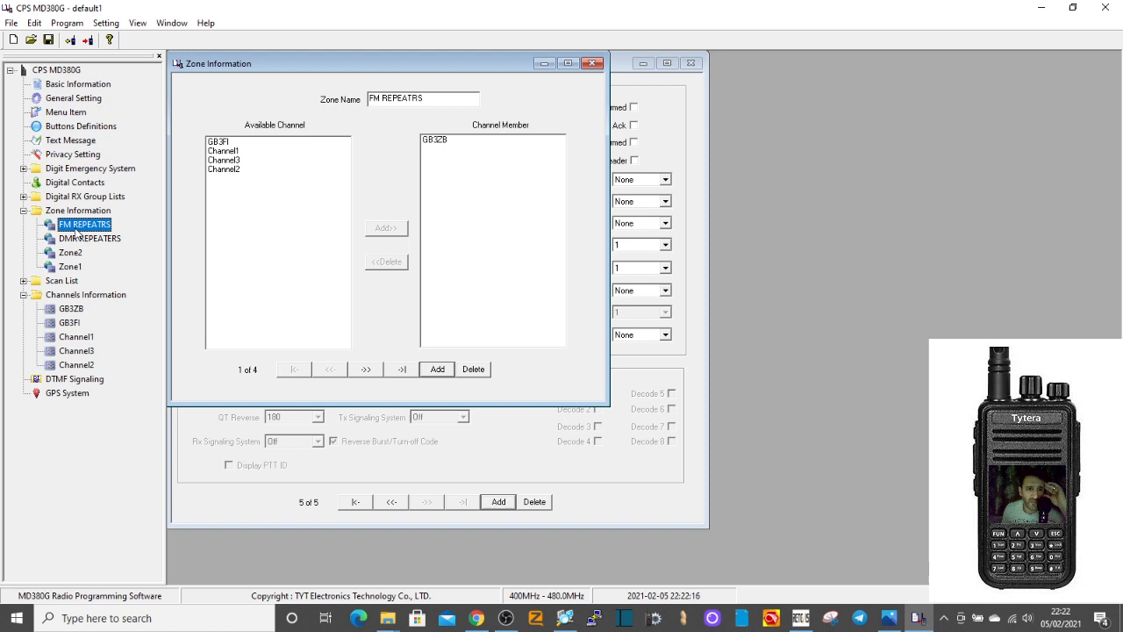
{"action": "mouse_move", "coordinate": [394, 152]}
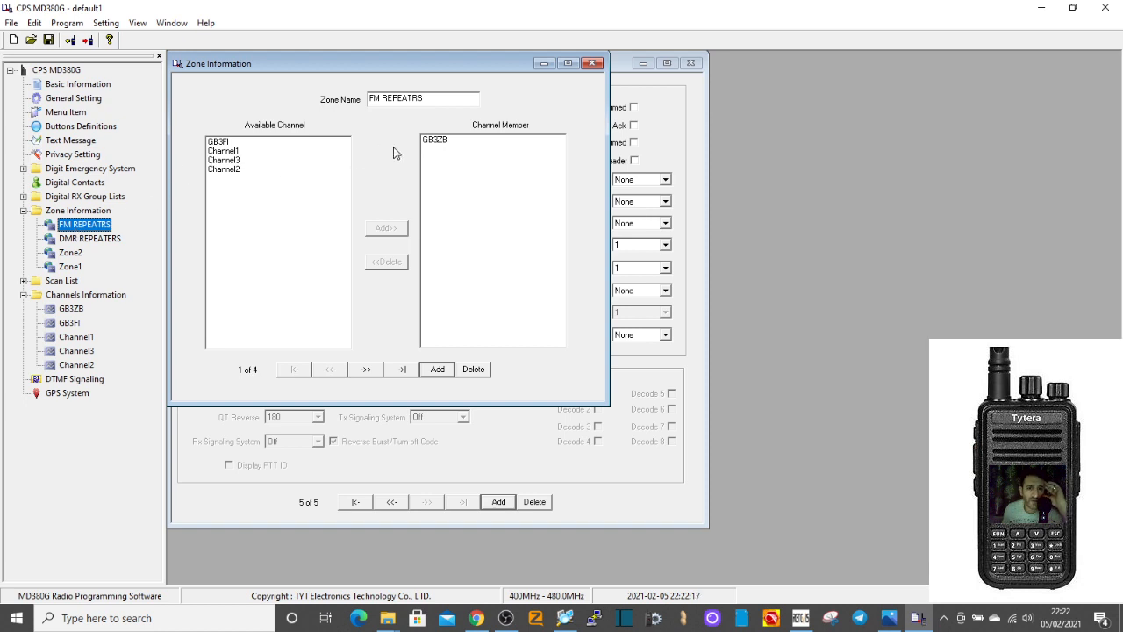
{"action": "mouse_move", "coordinate": [438, 144]}
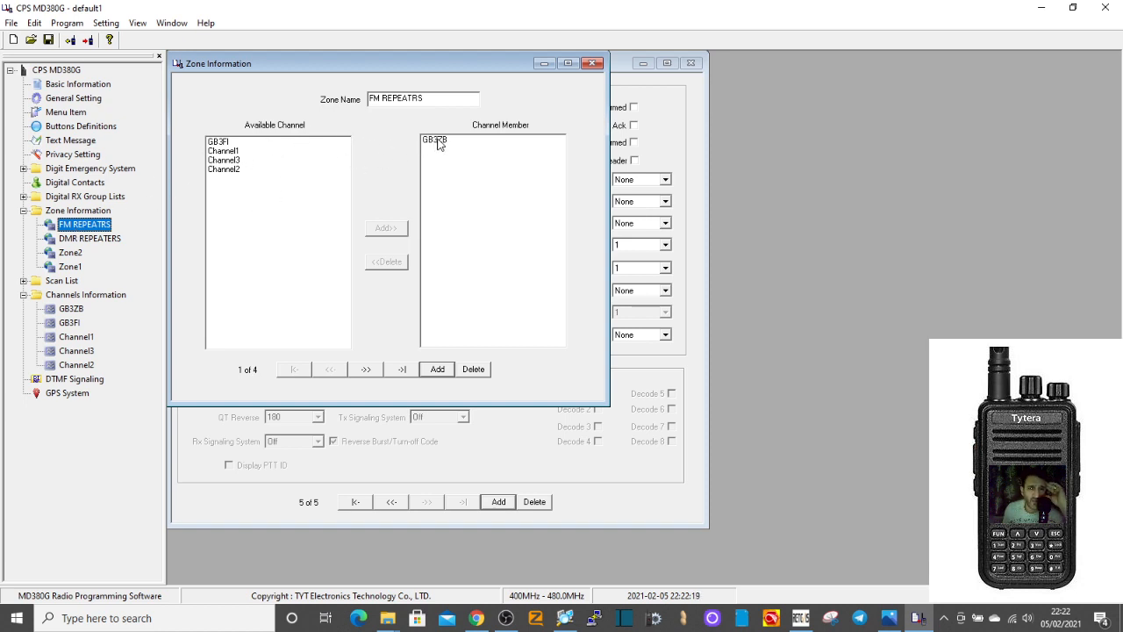
- Add GB3FI to the FM REPEATRS zone, then review the DMR REPEATERS and Zone2 zones
{"action": "left_click", "coordinate": [218, 140]}
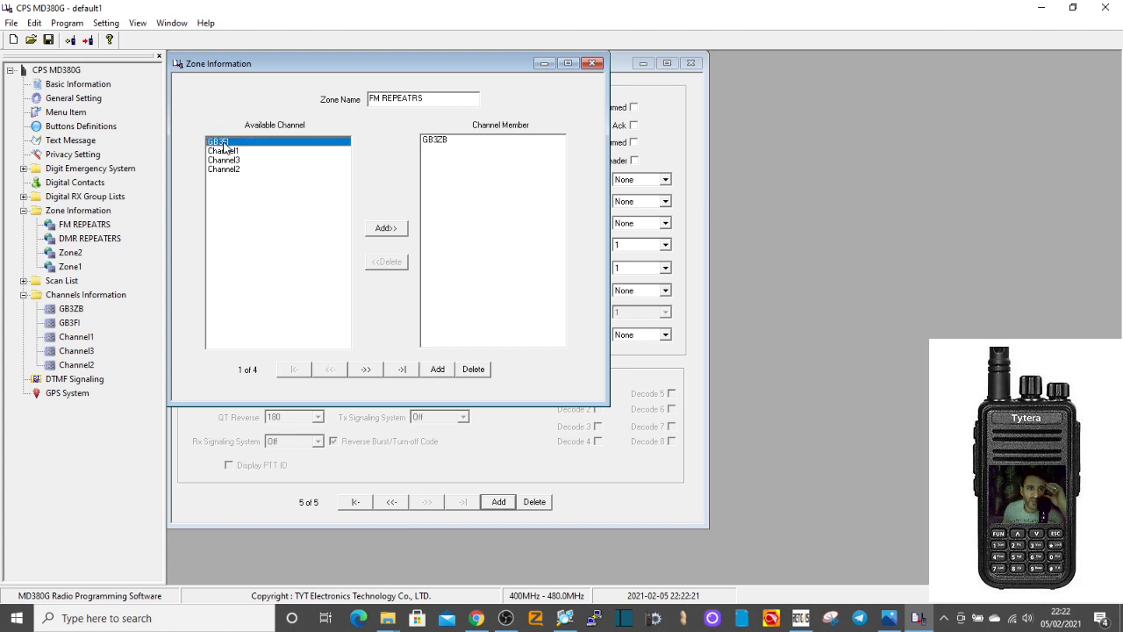
{"action": "left_click", "coordinate": [386, 228]}
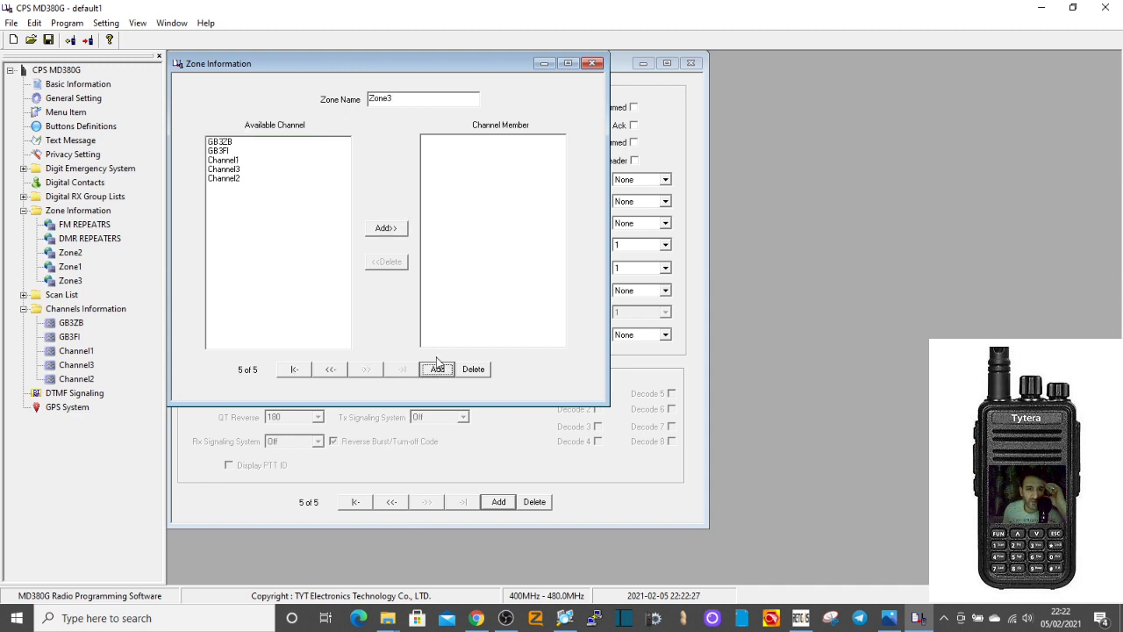
{"action": "mouse_move", "coordinate": [430, 383]}
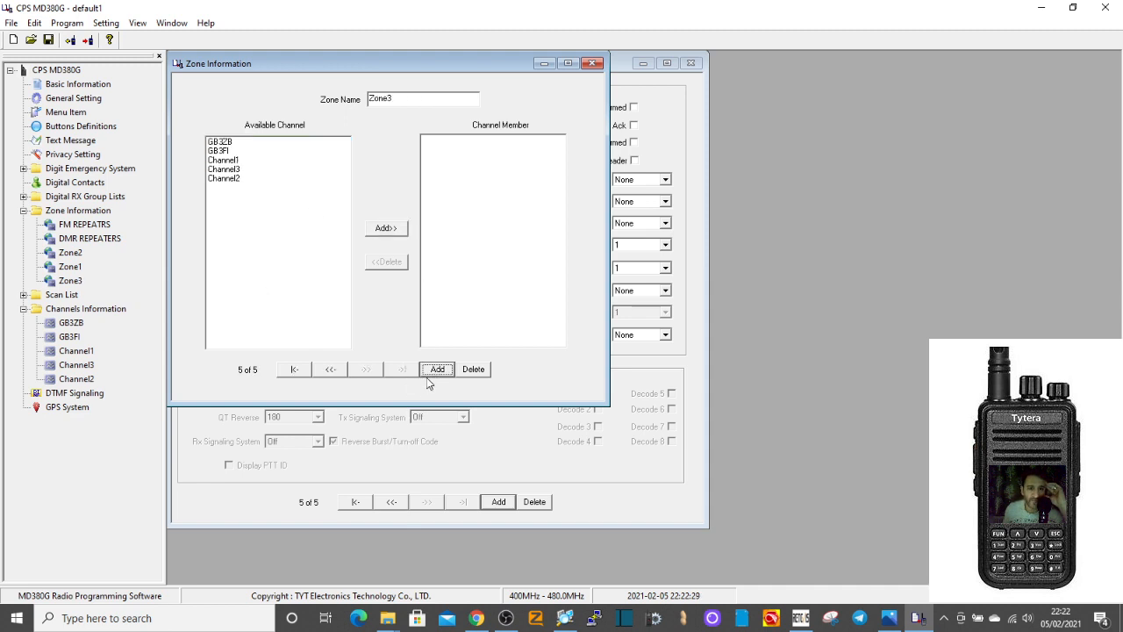
{"action": "left_click", "coordinate": [85, 225]}
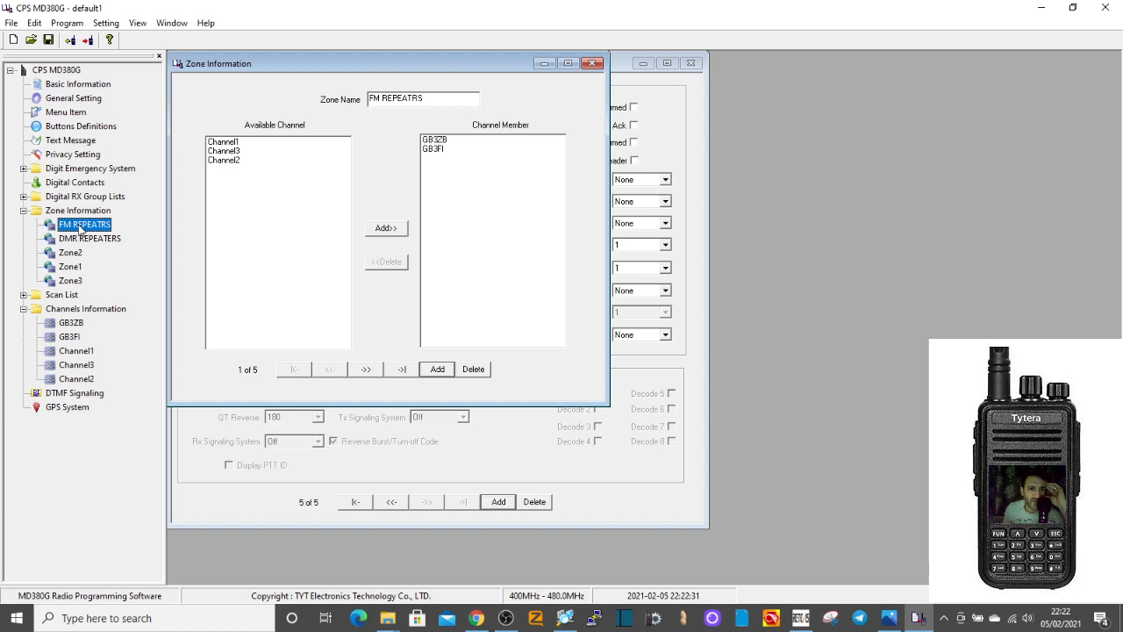
{"action": "mouse_move", "coordinate": [138, 235]}
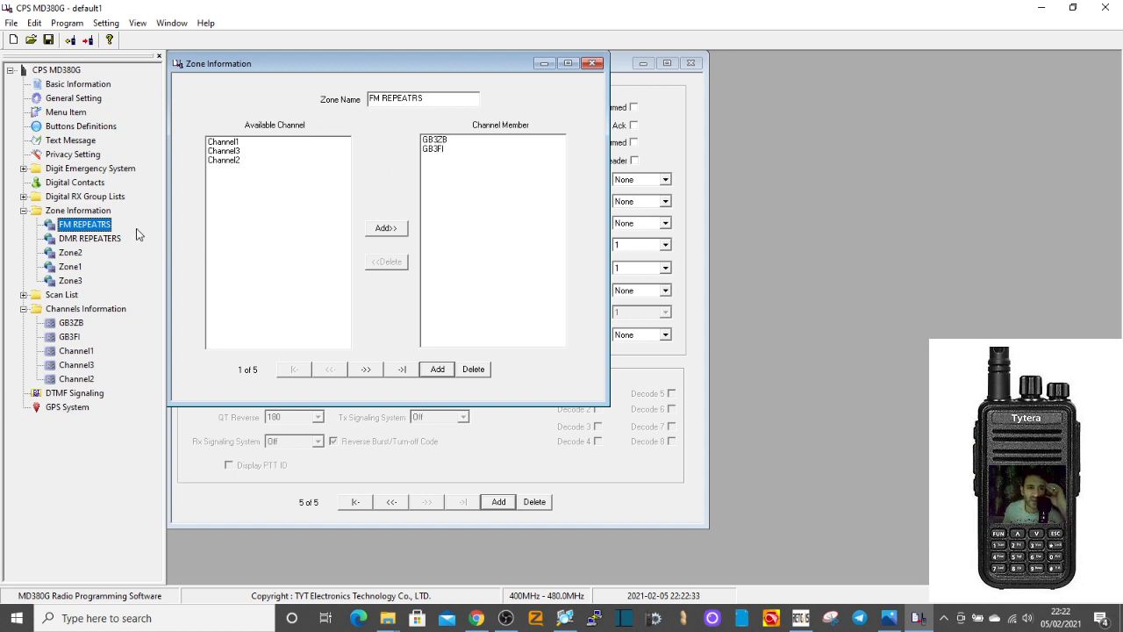
{"action": "left_click", "coordinate": [89, 239]}
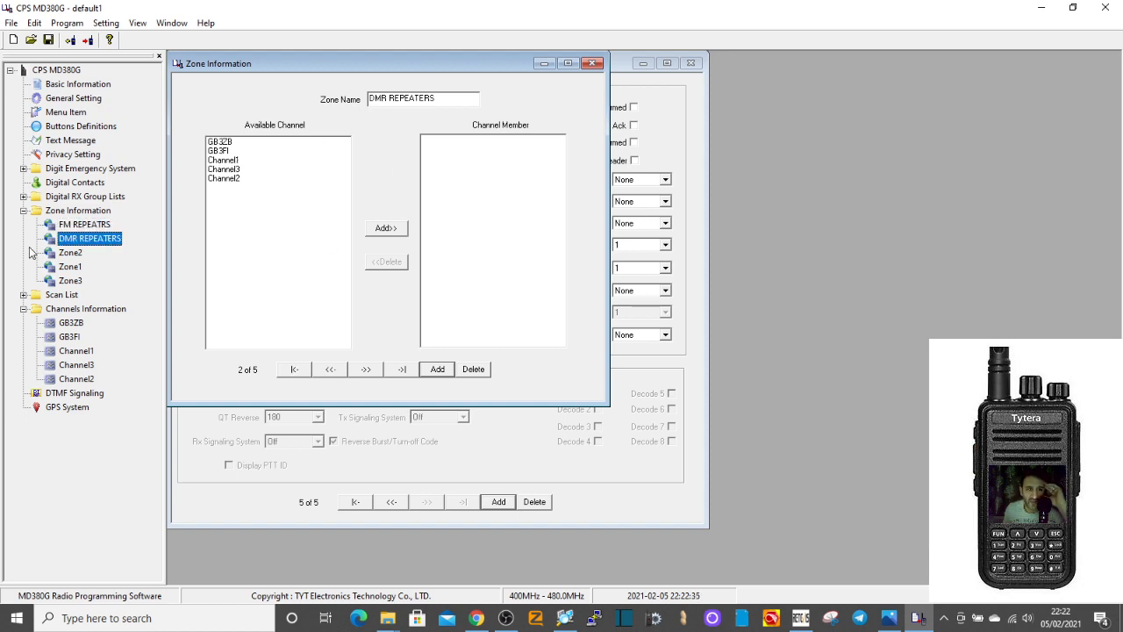
{"action": "left_click", "coordinate": [70, 252]}
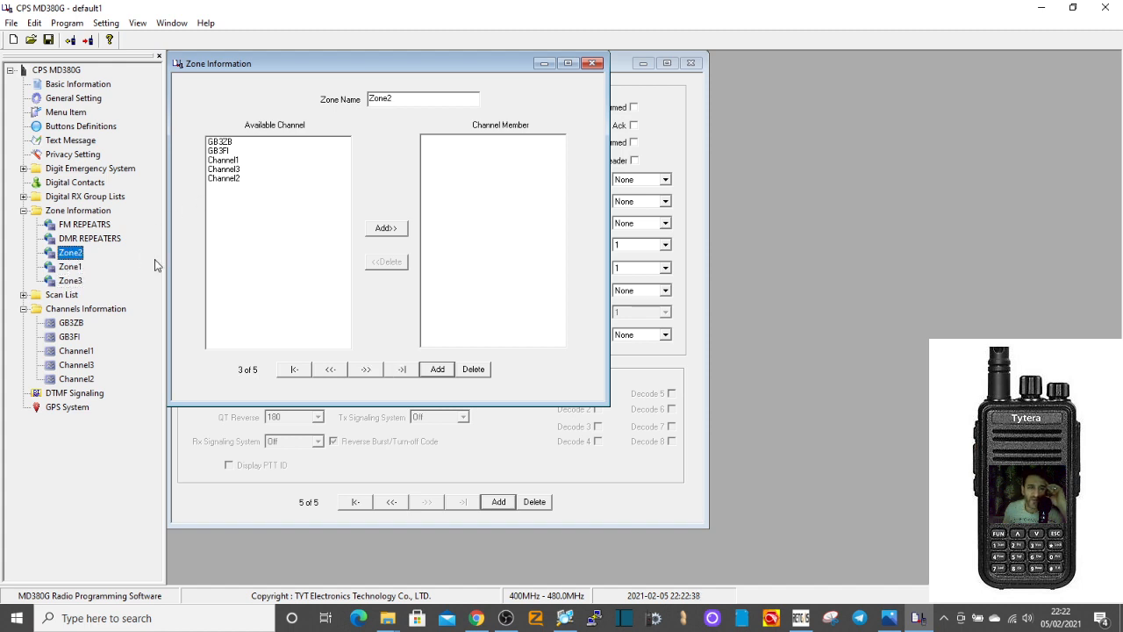
{"action": "mouse_move", "coordinate": [86, 361]}
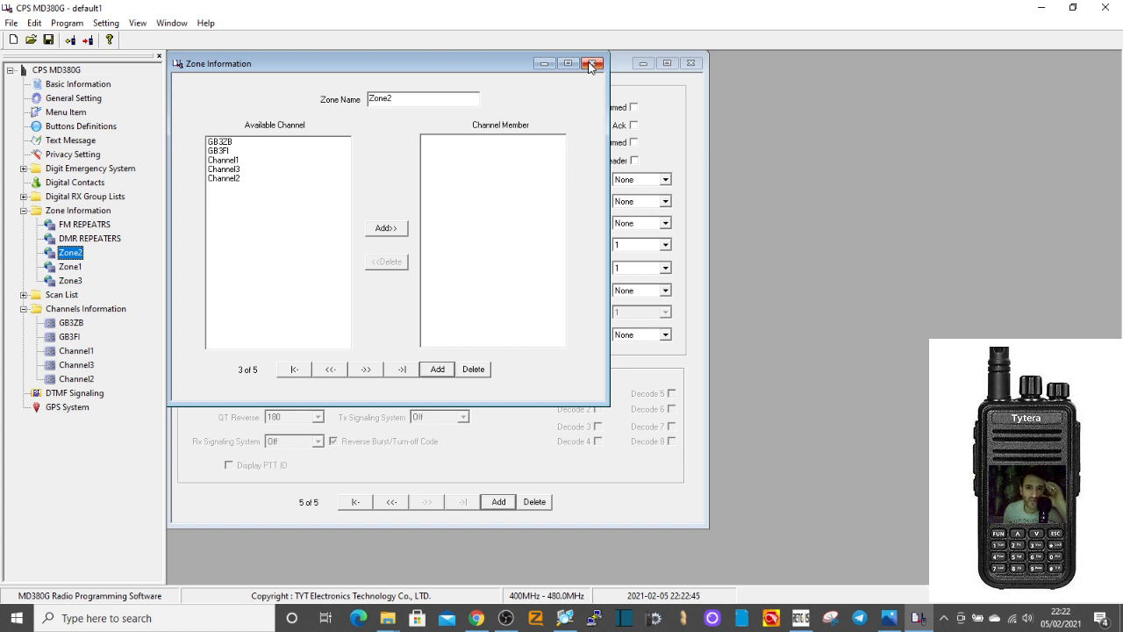
- Write the finished codeplug to the radio and confirm the transfer
{"action": "left_click", "coordinate": [593, 63]}
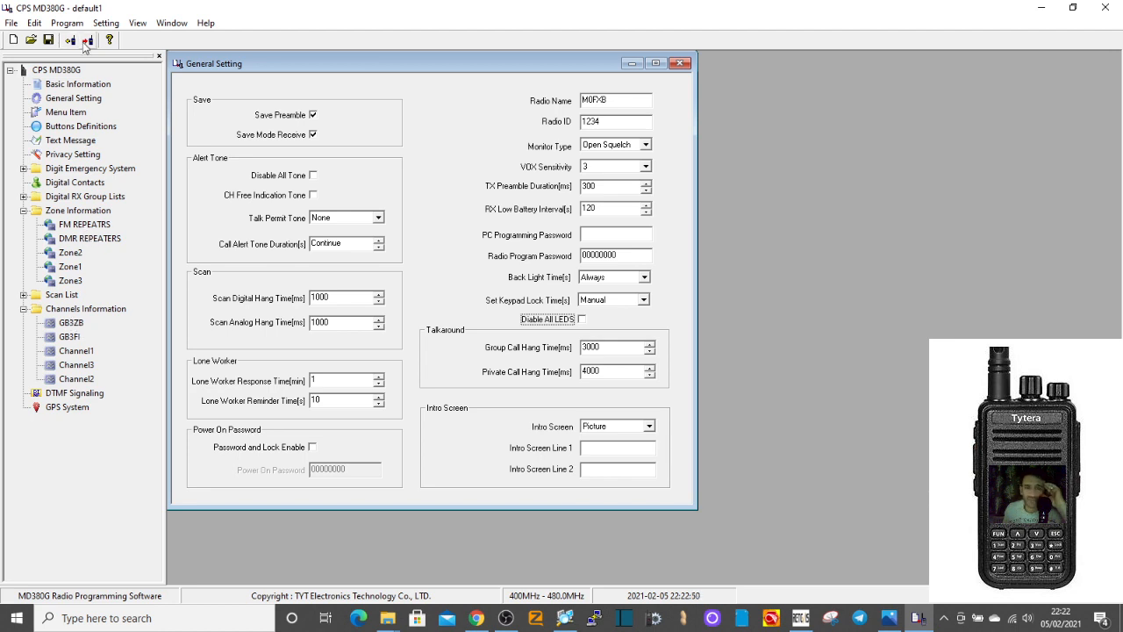
{"action": "mouse_move", "coordinate": [151, 165]}
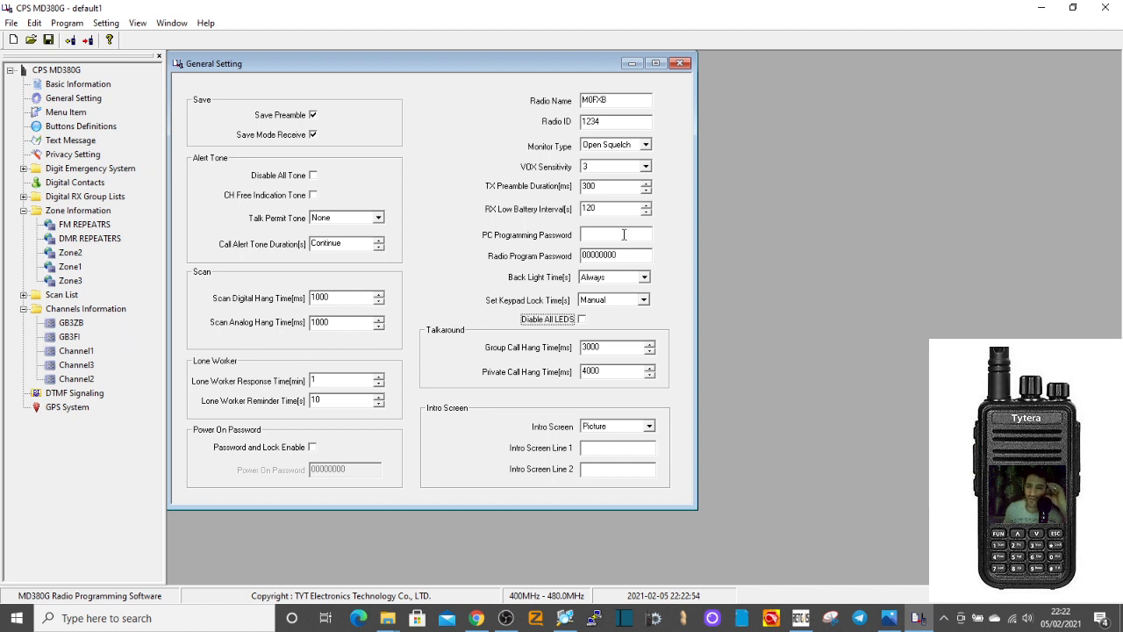
{"action": "mouse_move", "coordinate": [519, 242]}
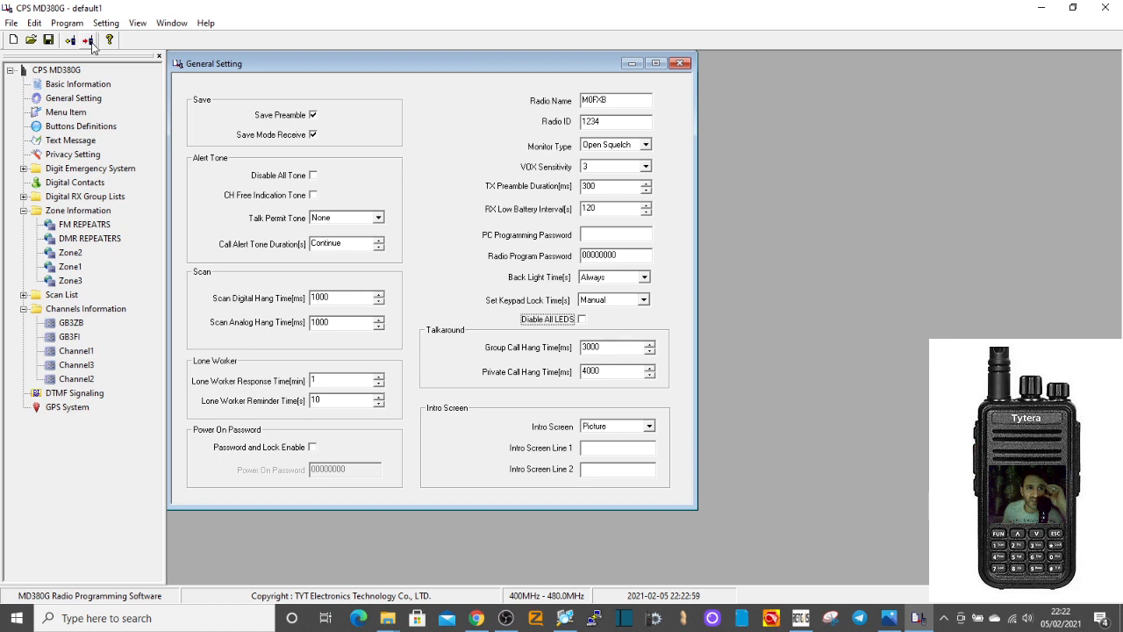
{"action": "left_click", "coordinate": [67, 21]}
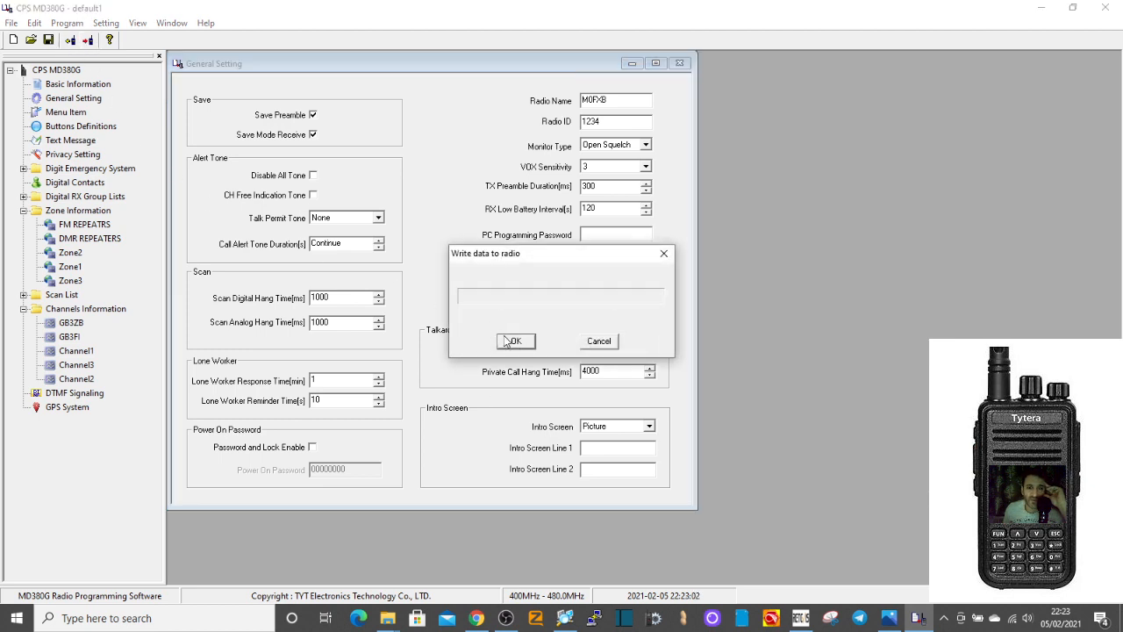
{"action": "mouse_move", "coordinate": [872, 285]}
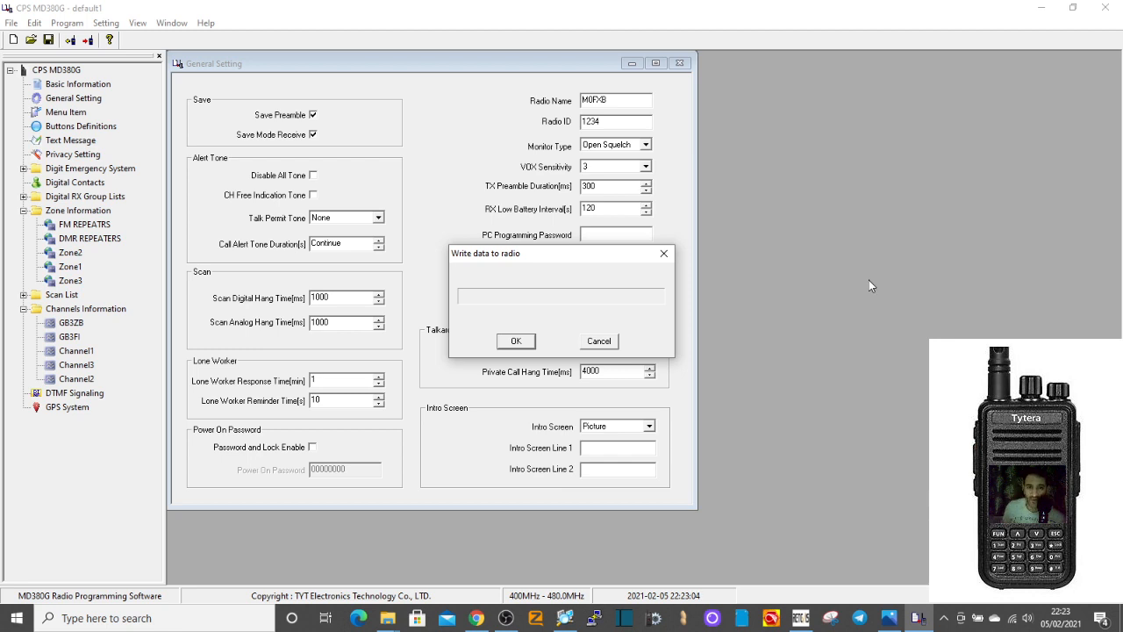
{"action": "mouse_move", "coordinate": [761, 247]}
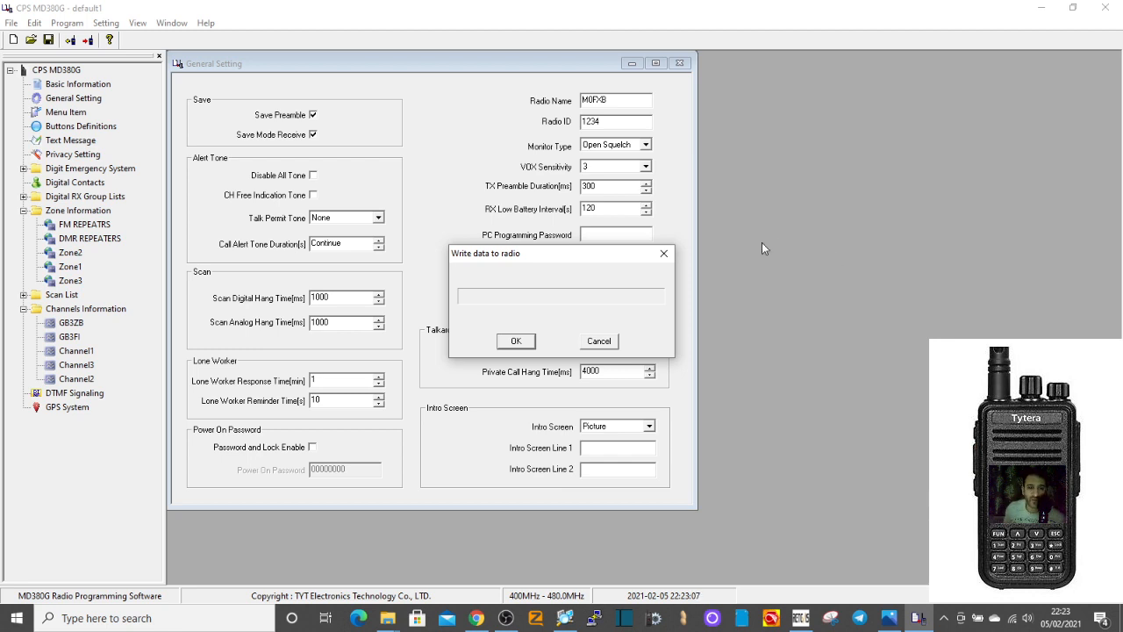
{"action": "left_click", "coordinate": [515, 340]}
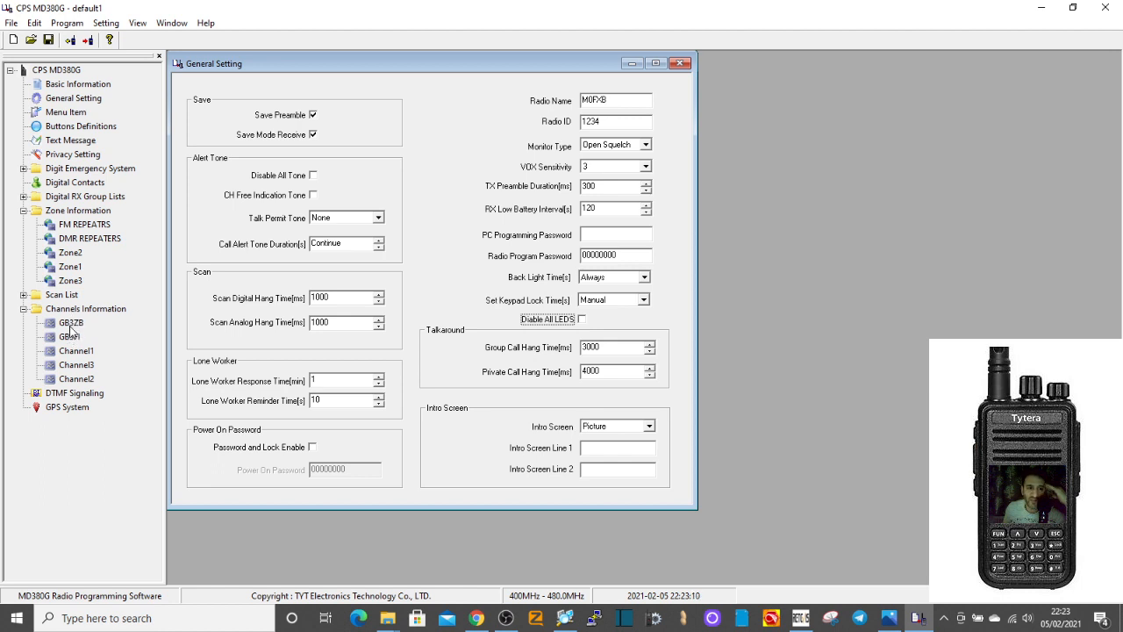
{"action": "mouse_move", "coordinate": [95, 400]}
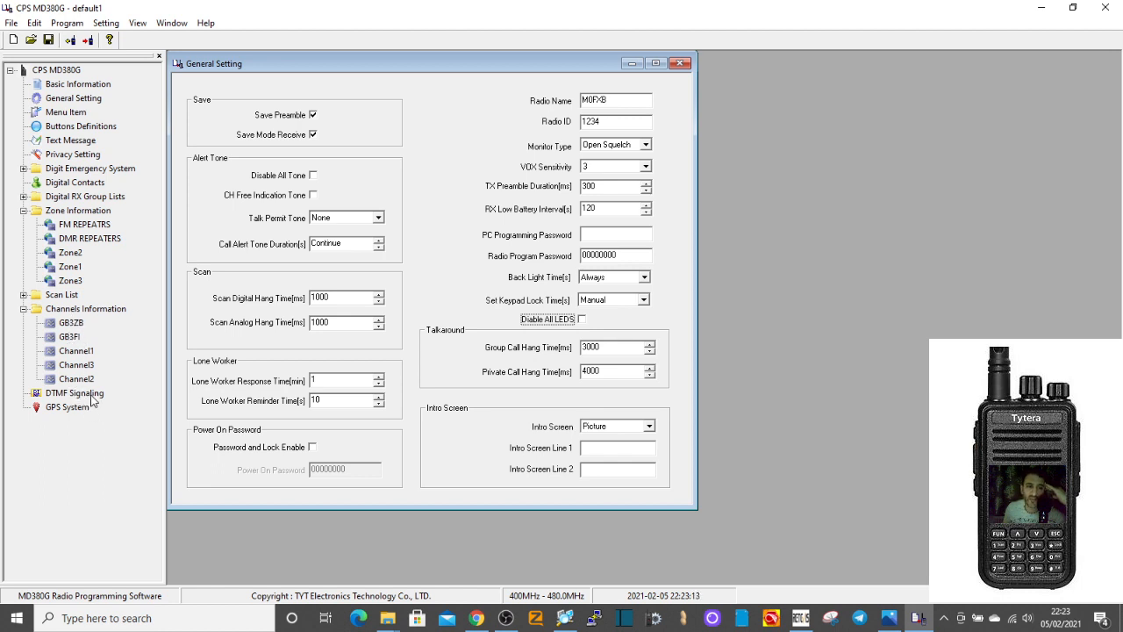